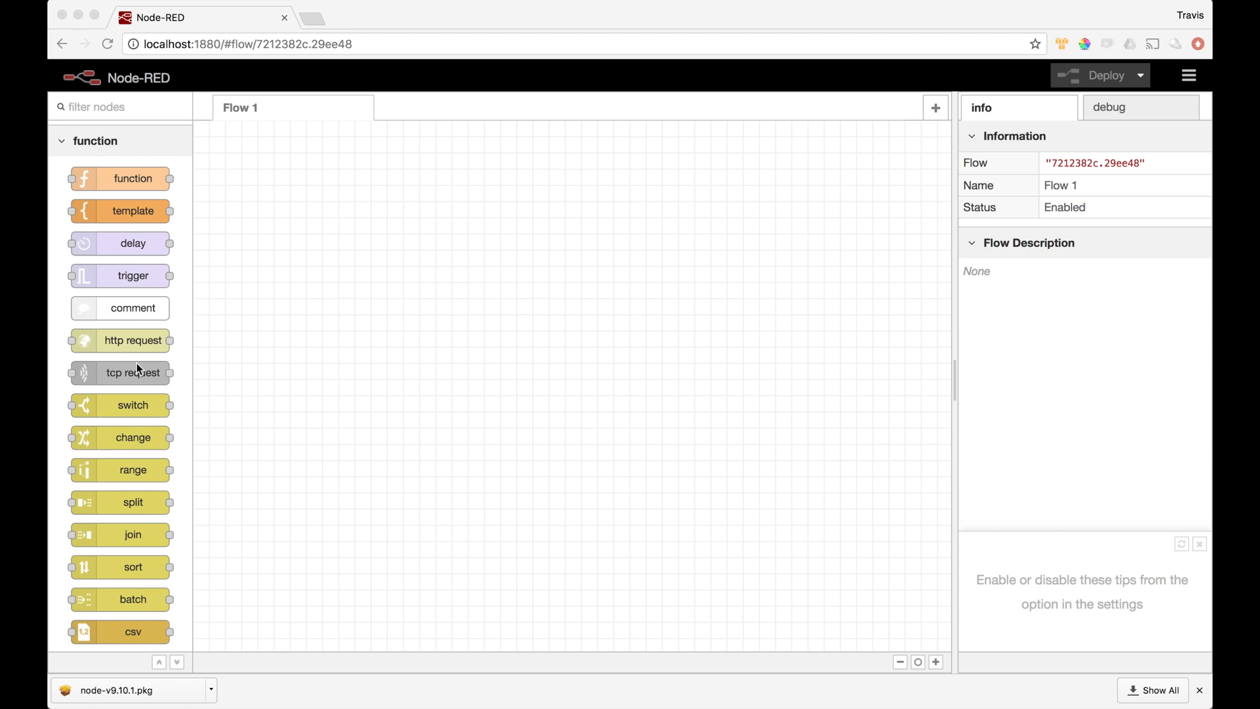
Step: Scroll the node palette down to the NCD category with the mcp23008 node
scroll(down, 3)
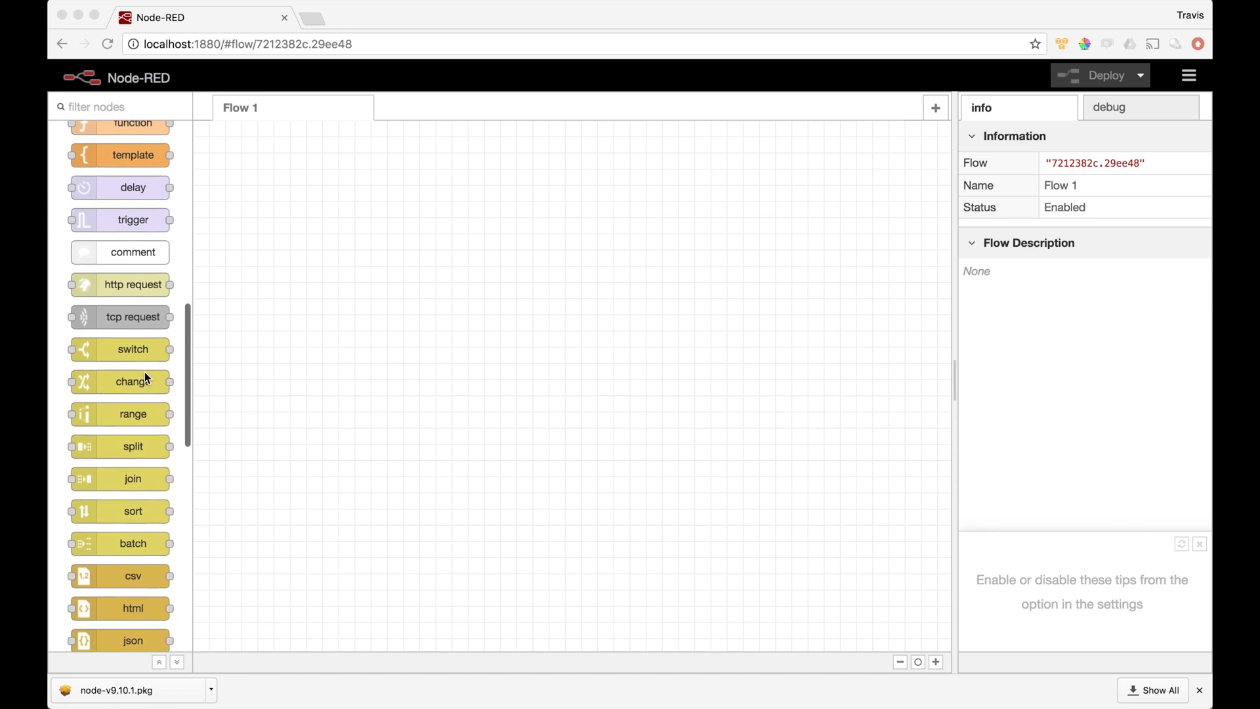
scroll(down, 3)
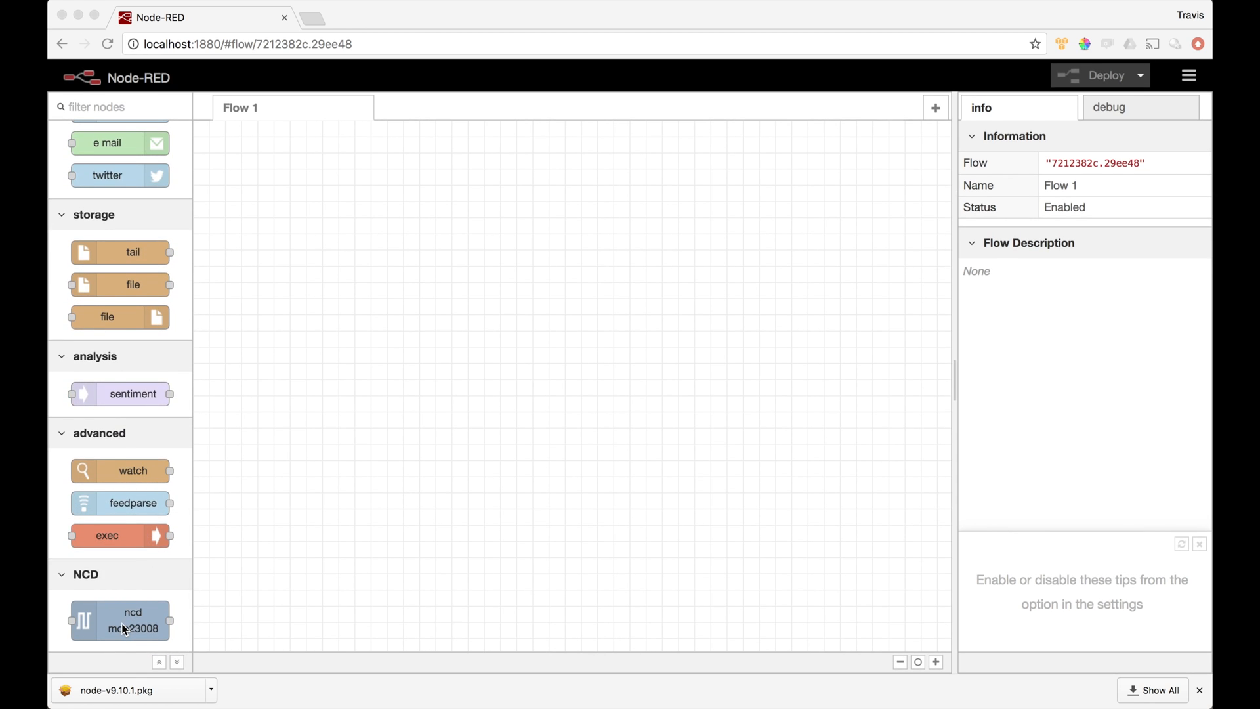
mouse_move(108, 620)
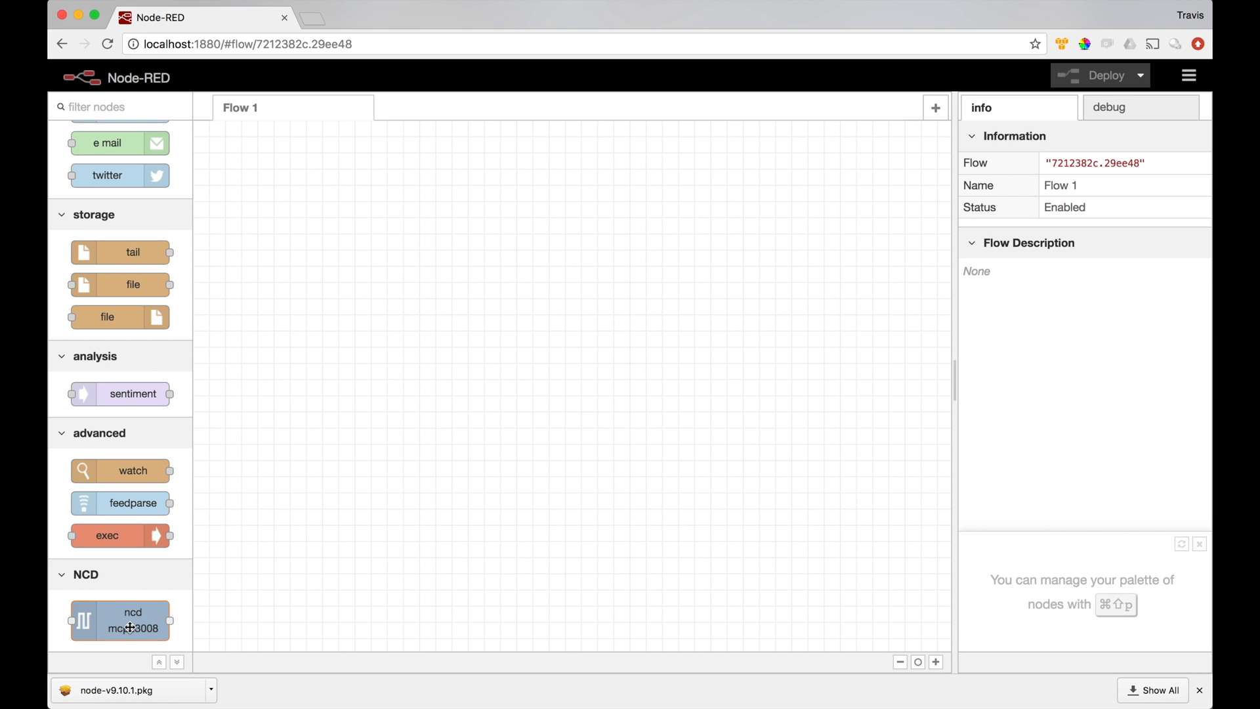
Step: Place an MCP23008 node on the empty Flow 1 canvas and open its settings
drag(120, 619, 550, 329)
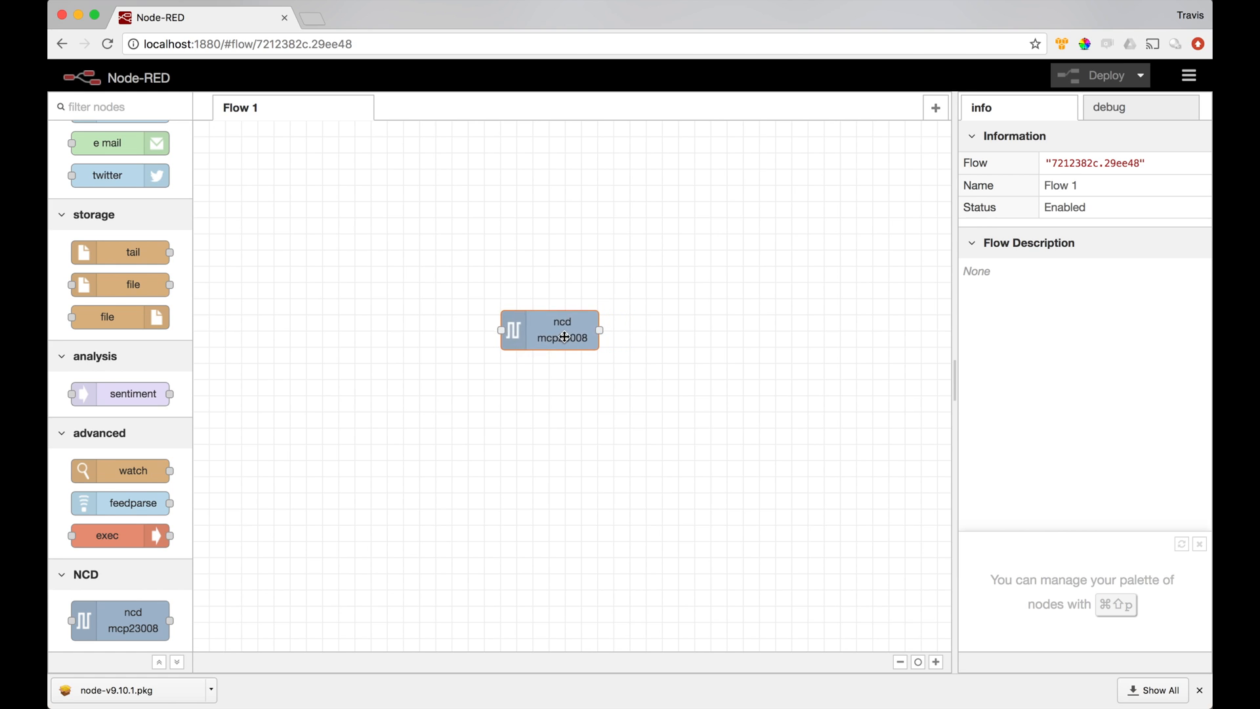
click(549, 330)
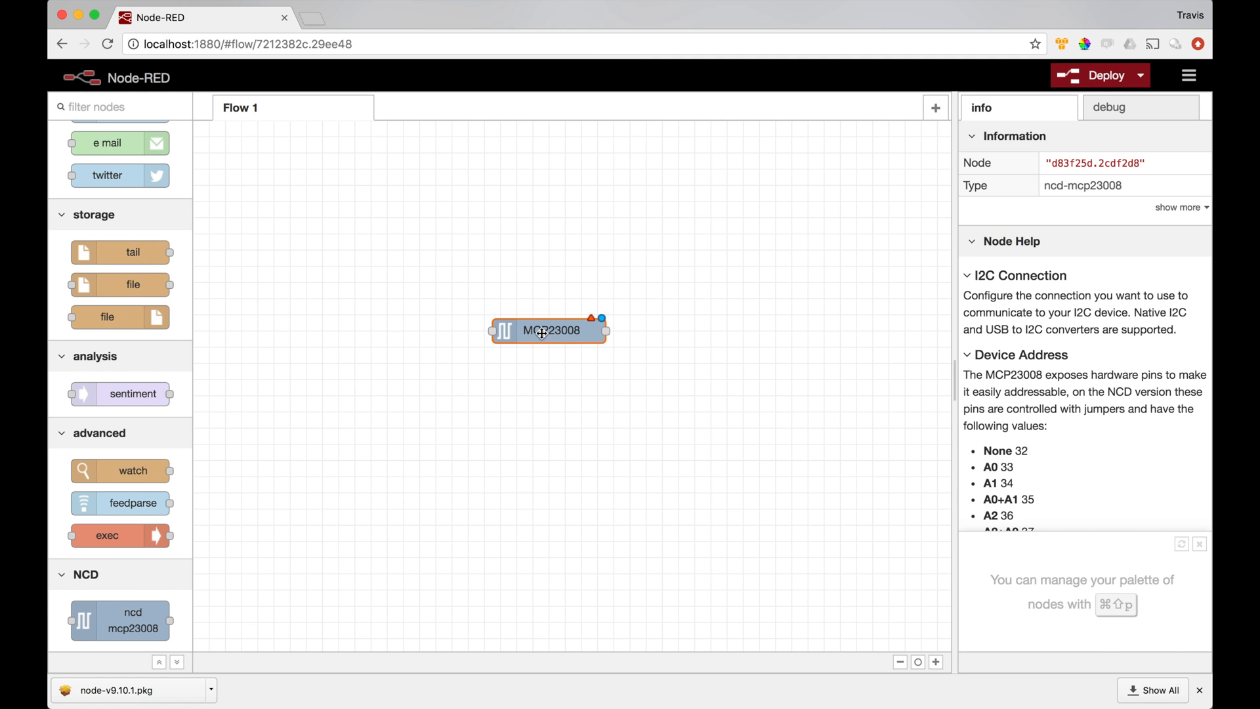
double_click(548, 329)
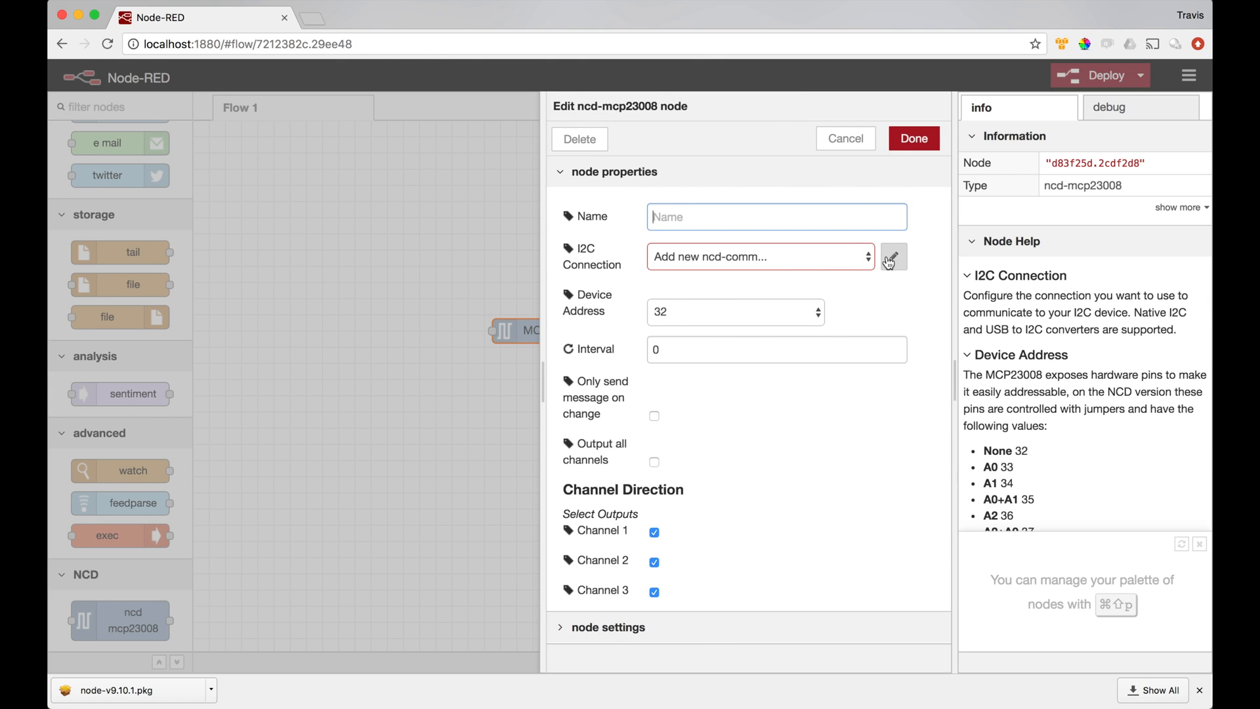
Step: Create a new I2C connection using NCD USB over the usbserial bus
click(892, 256)
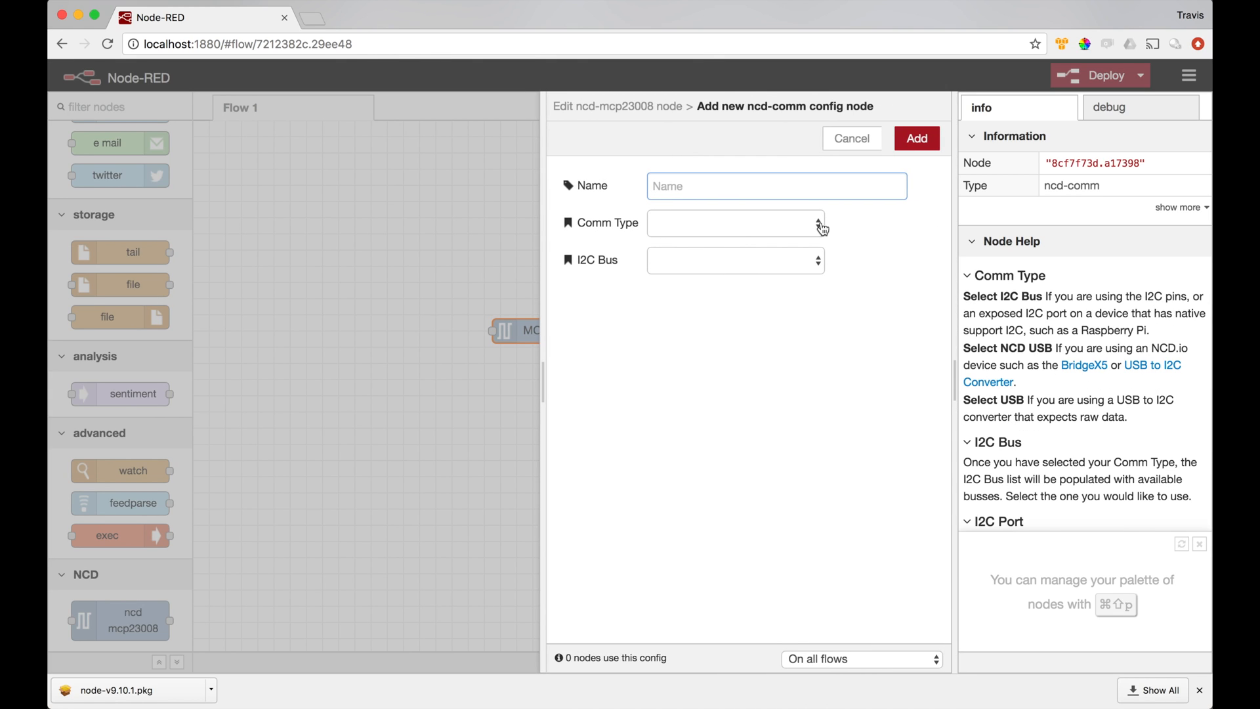
click(734, 223)
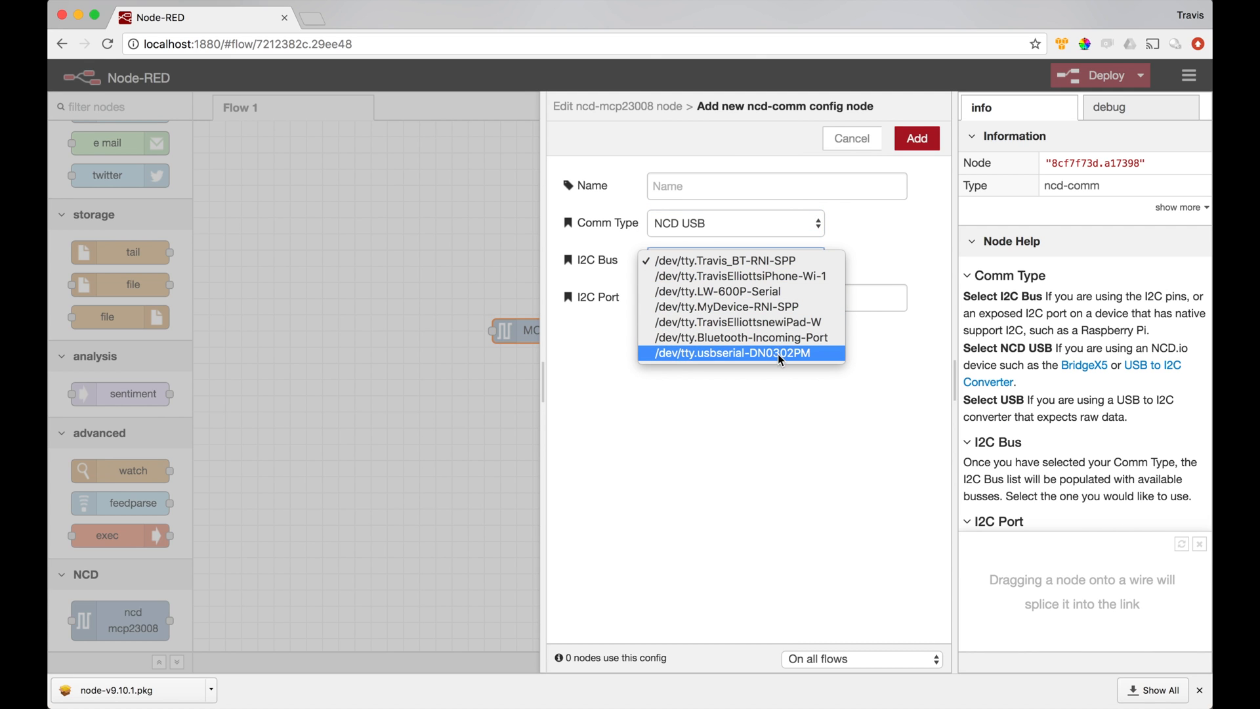
click(740, 353)
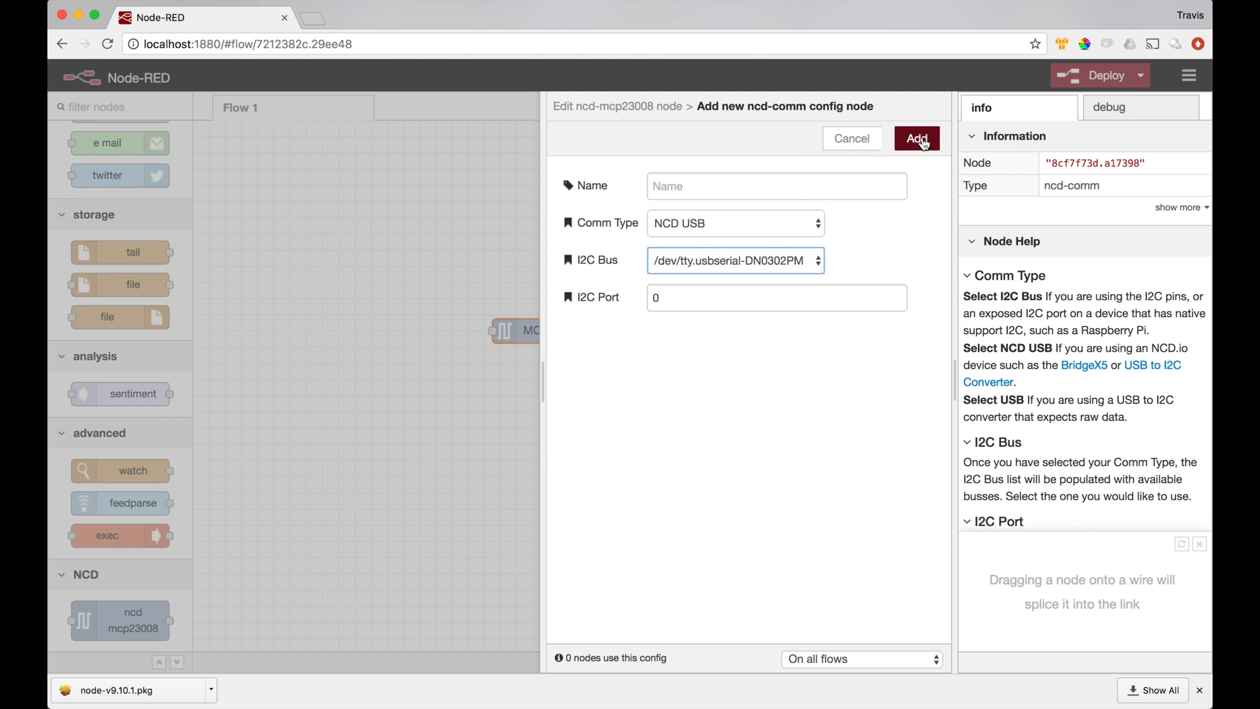
click(917, 138)
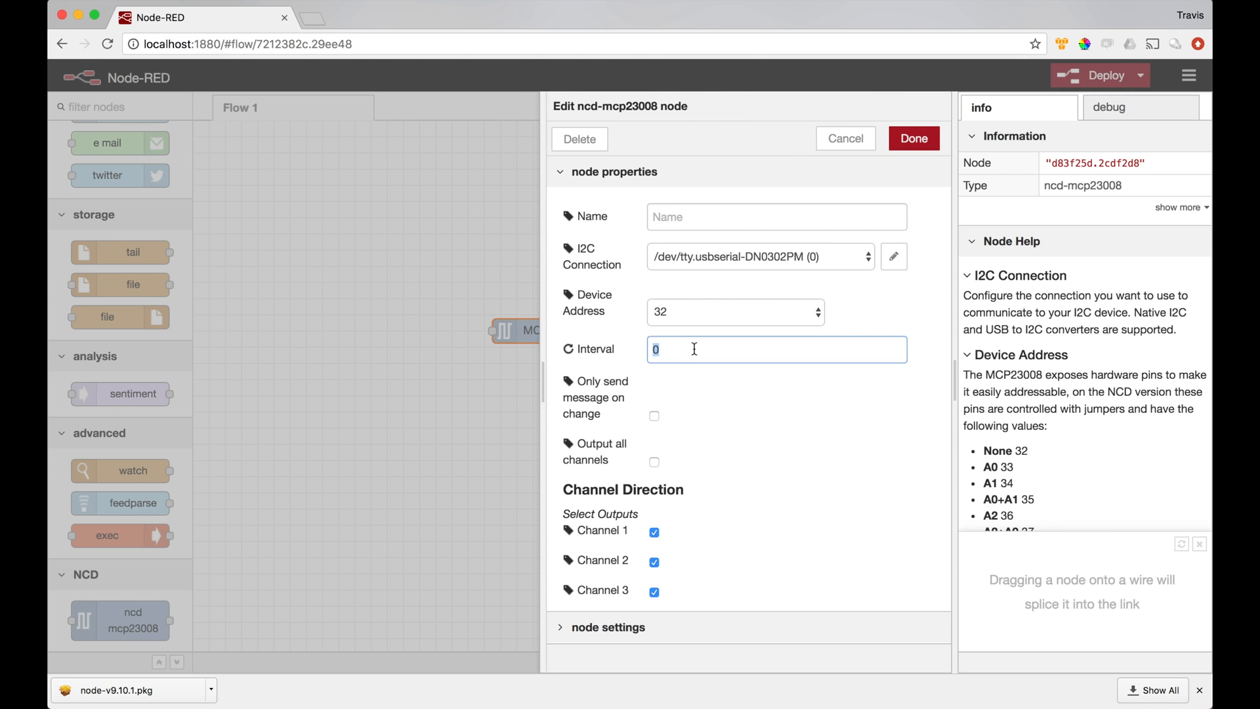
Step: Set the interval to 100, send only on change, and make channel 8 an output
text(100)
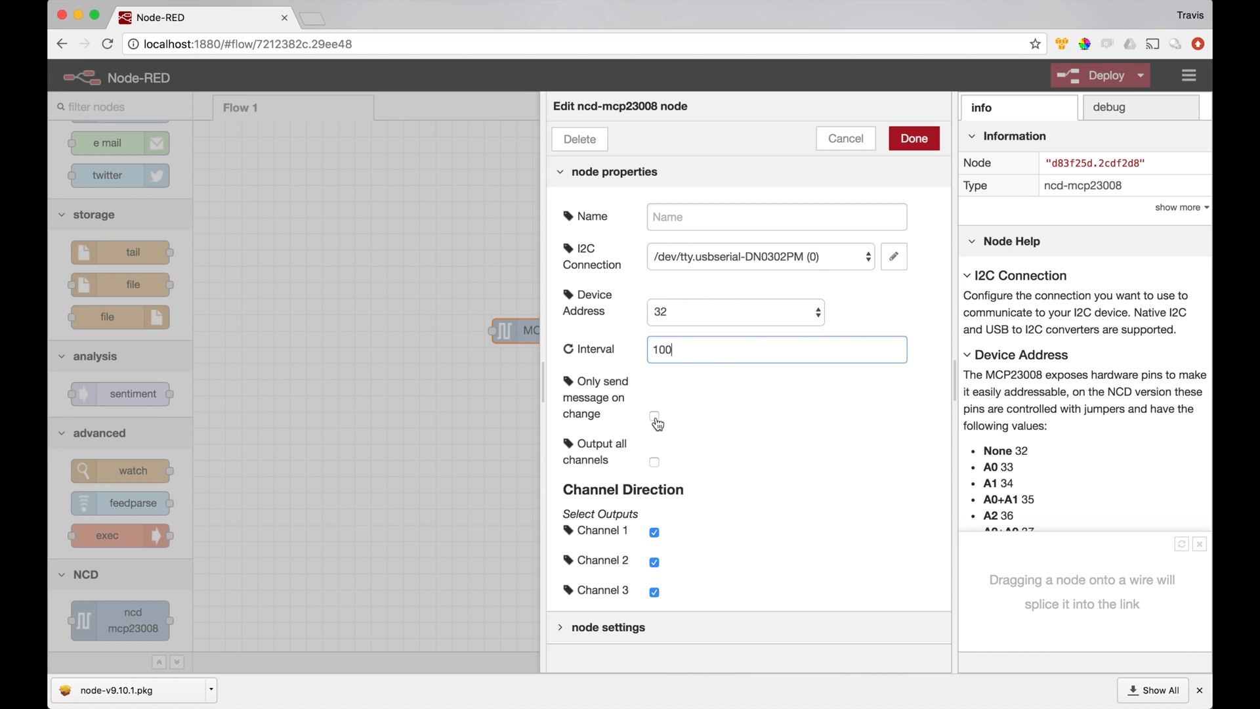
click(654, 420)
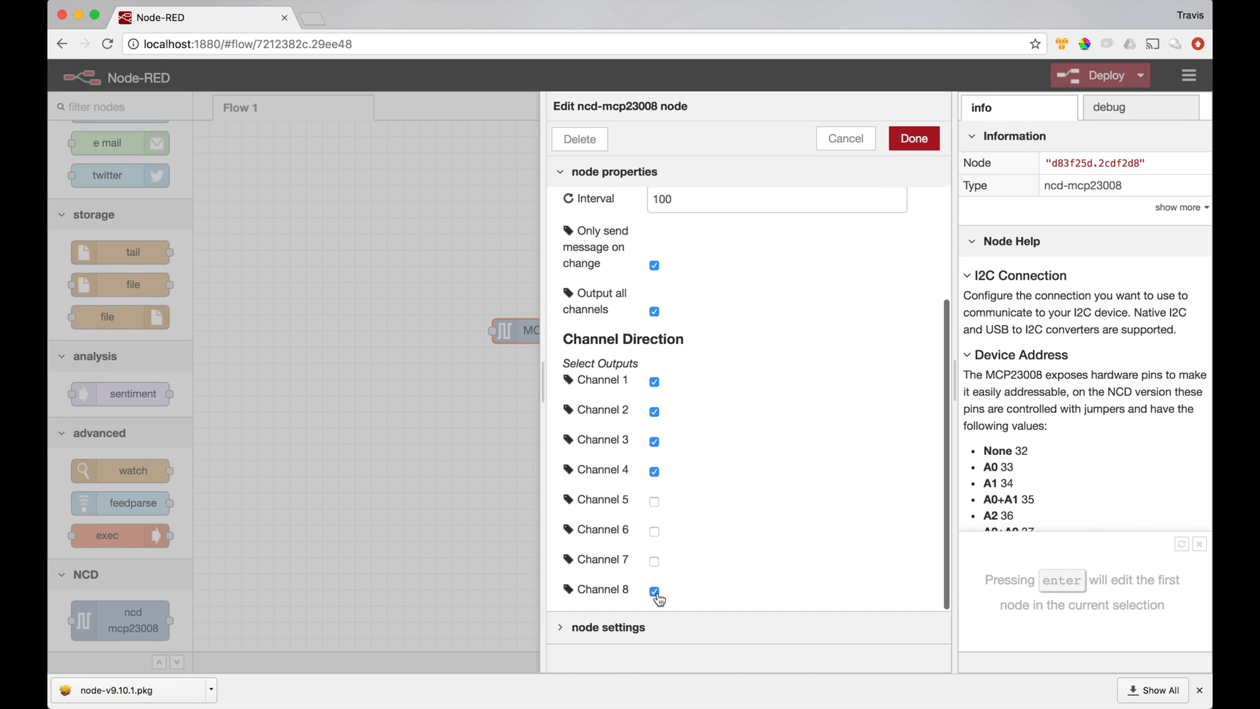
click(653, 591)
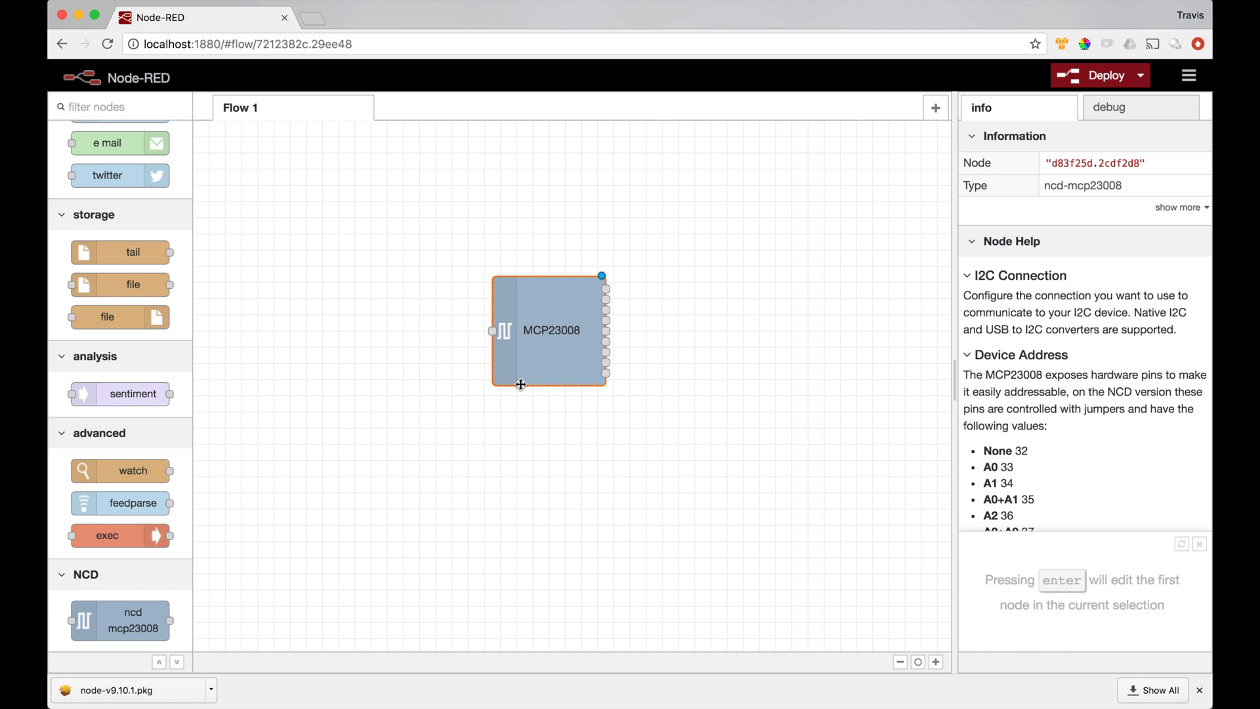
mouse_move(504, 377)
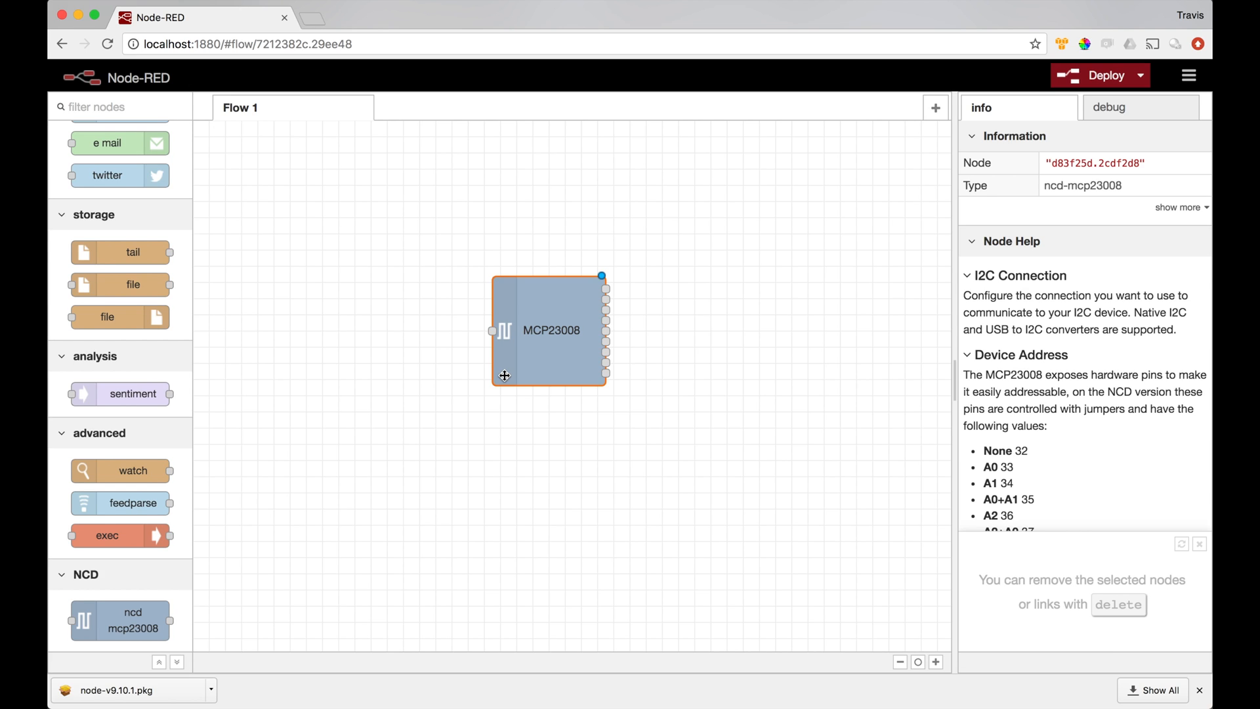
mouse_move(488, 380)
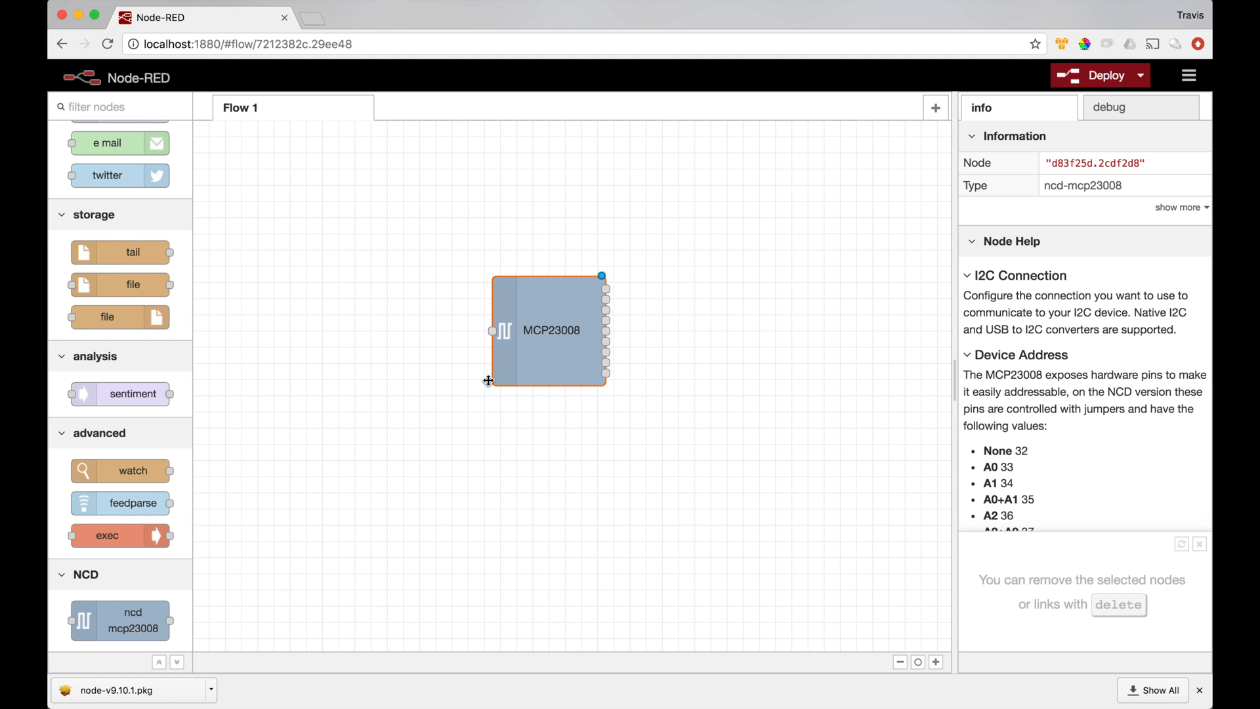
Step: Scroll the node palette back to the function category showing the change node
scroll(down, 3)
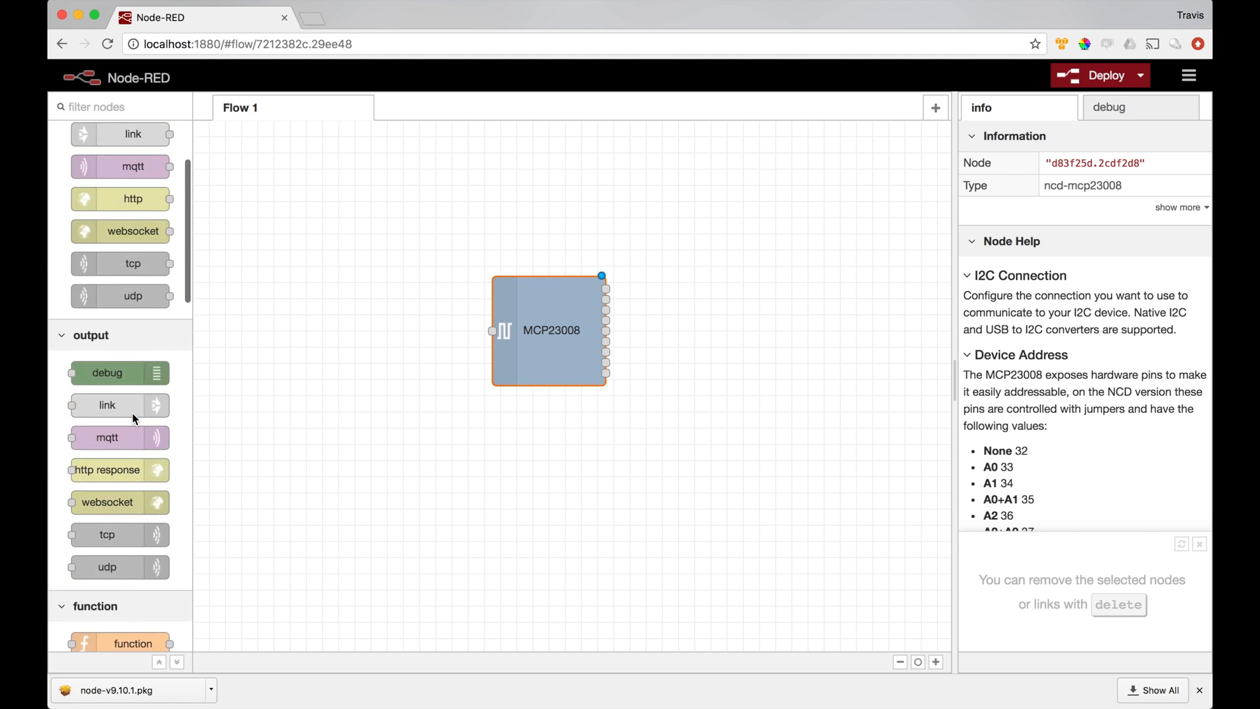
scroll(down, 3)
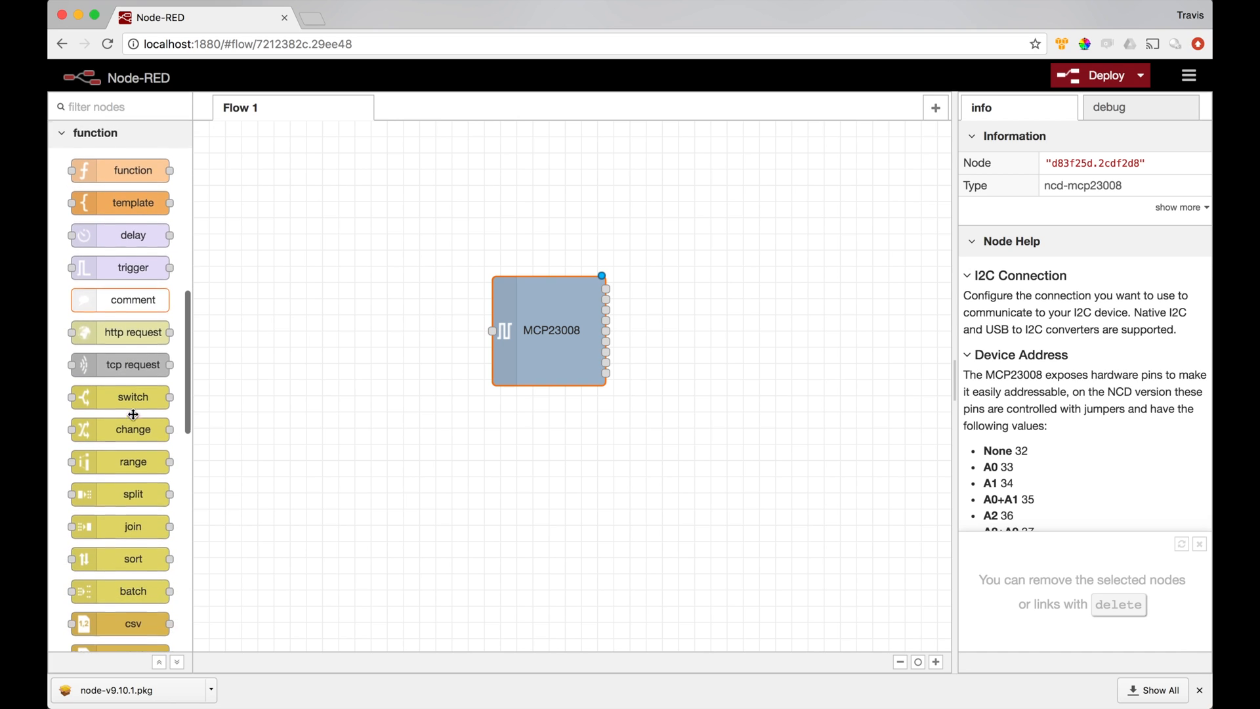
Step: Place a change node right of MCP23008, align it, and wire an MCP23008 output into it
drag(133, 428, 220, 469)
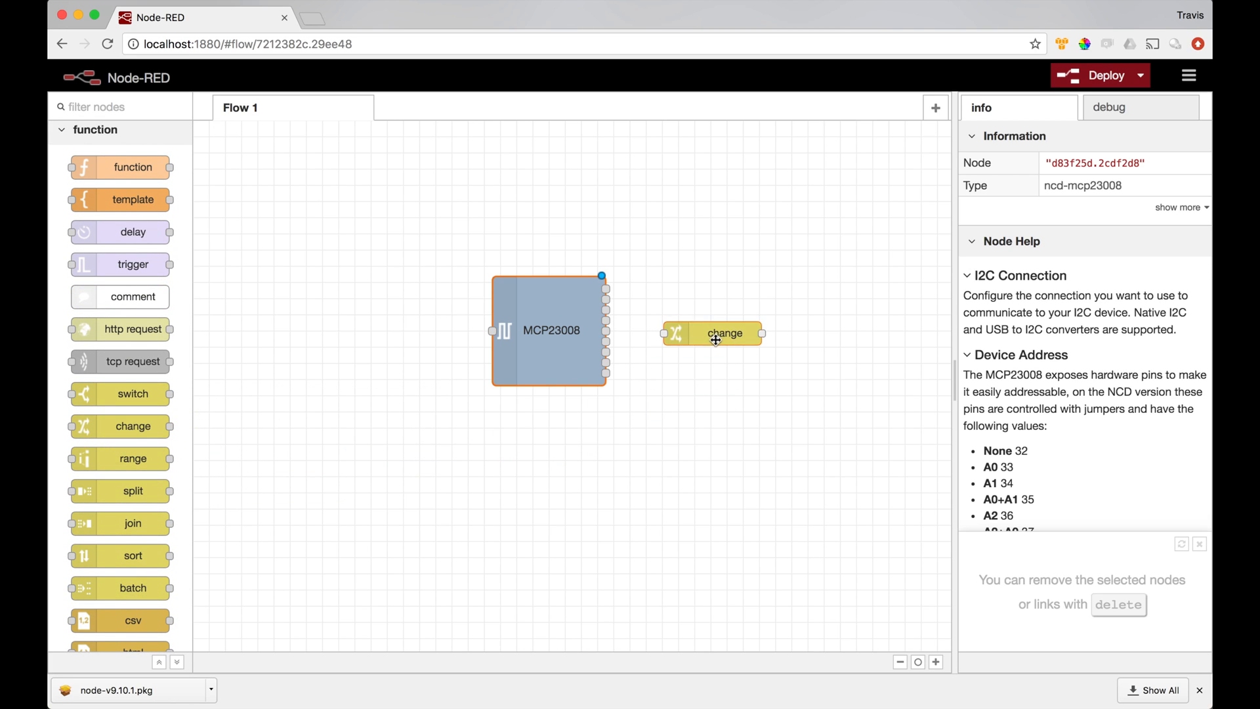
click(724, 346)
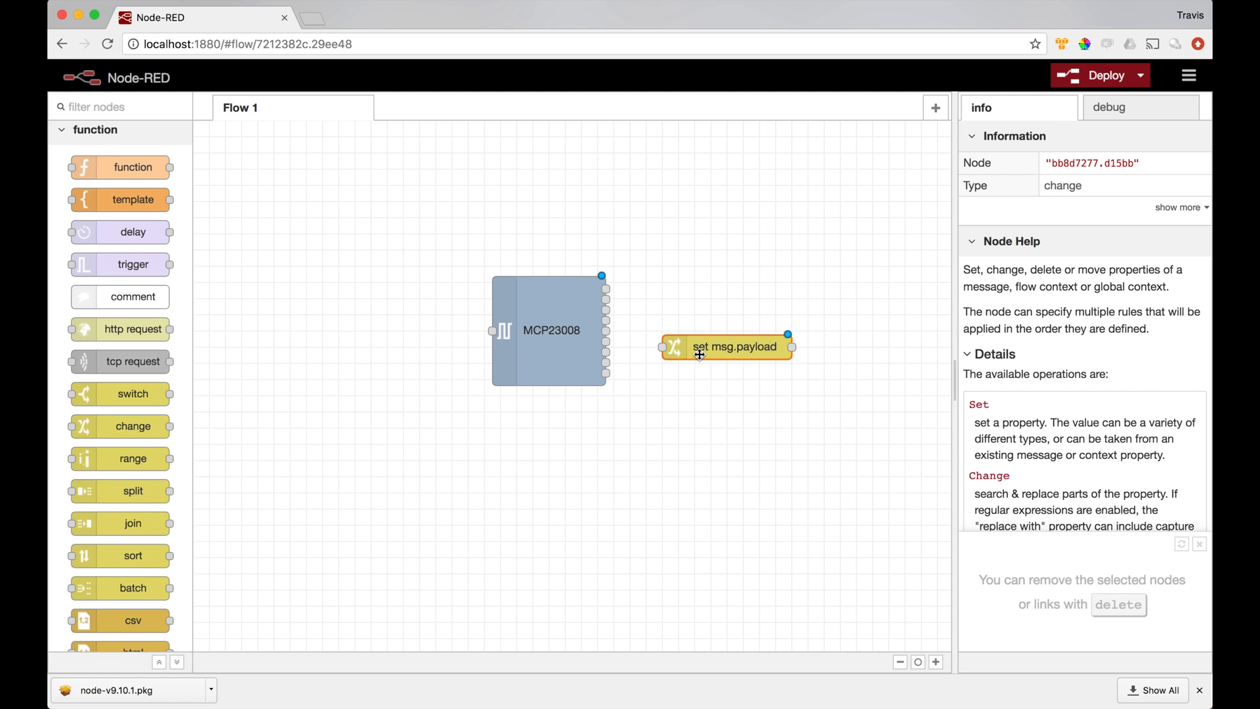
drag(726, 346, 758, 331)
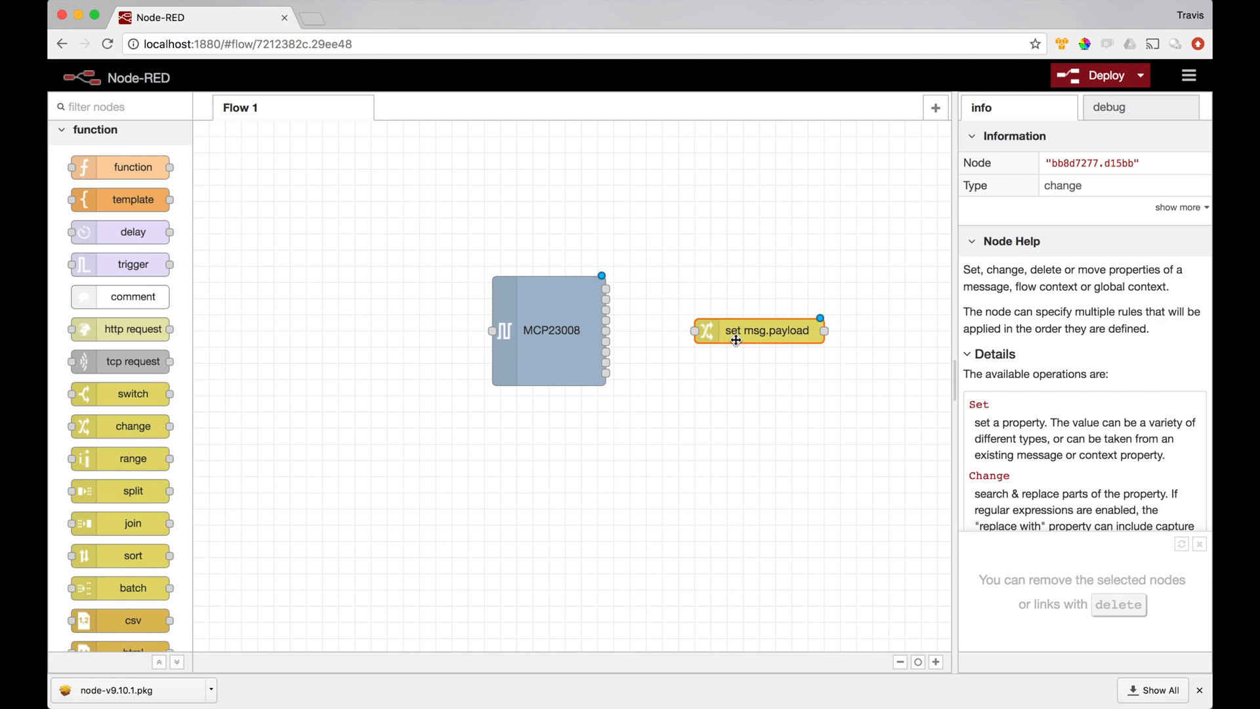
drag(759, 330, 742, 330)
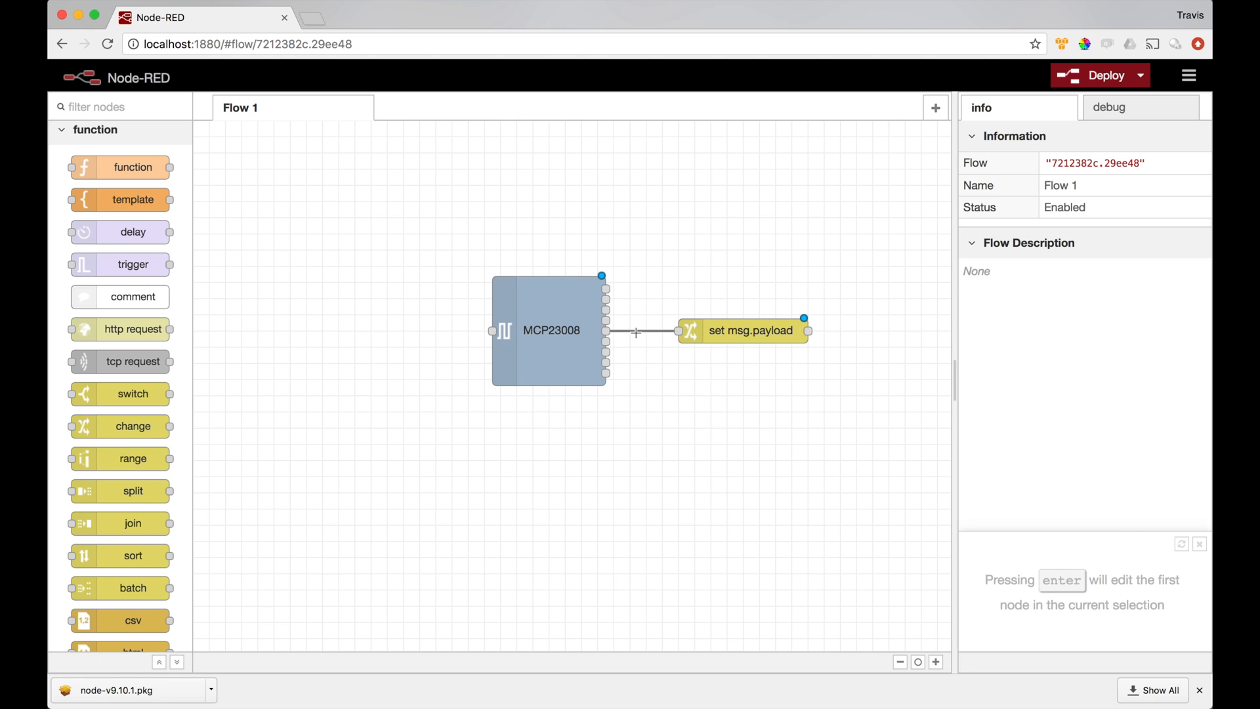
click(742, 331)
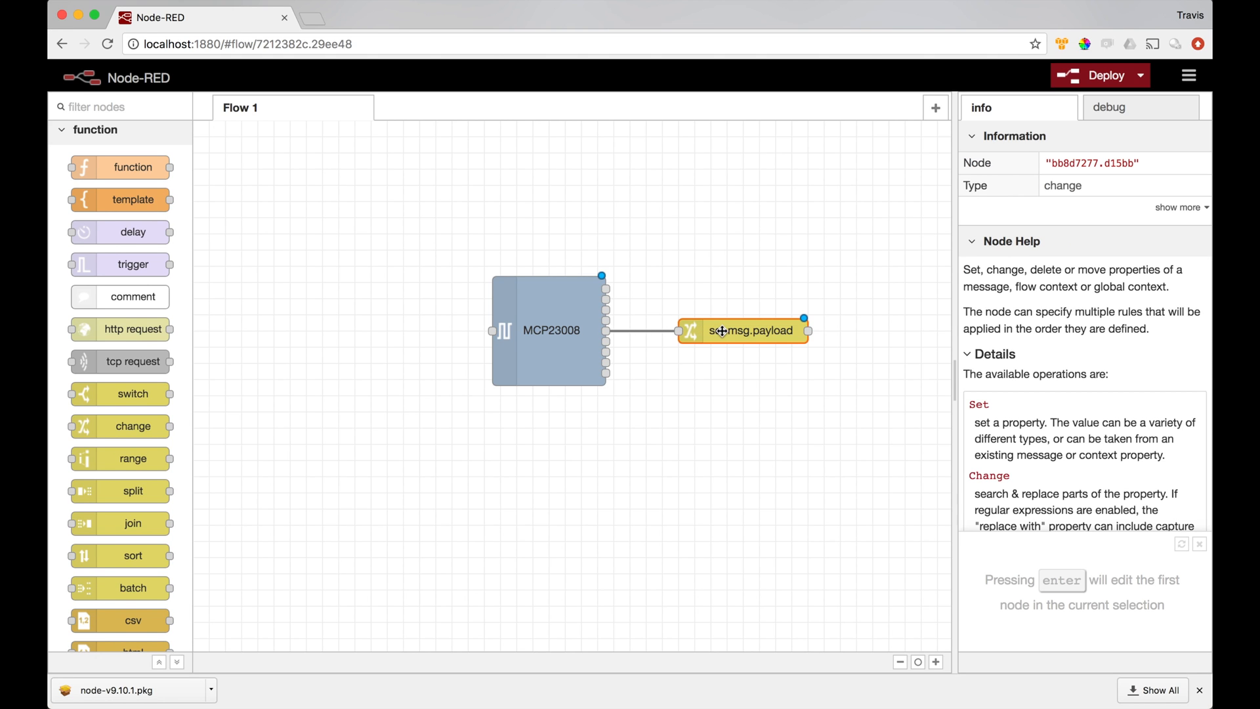
Step: Make the change node's rule a Change on msg.topic instead of setting payload
double_click(741, 331)
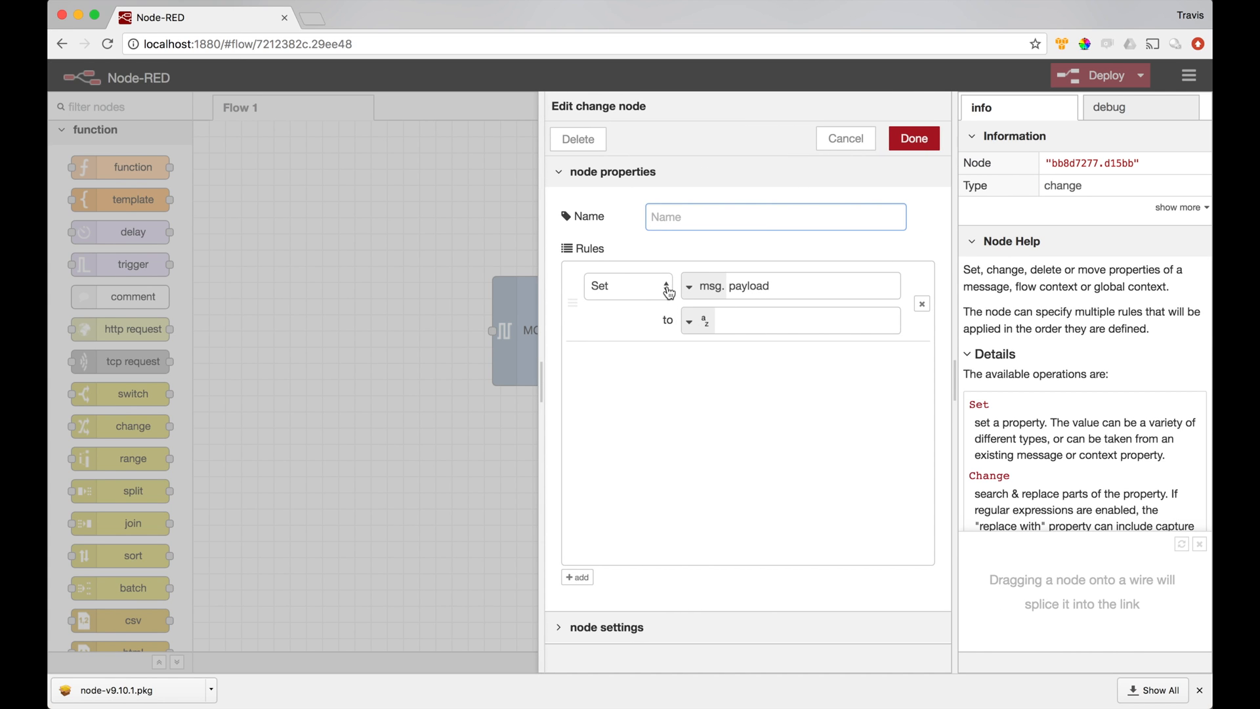
click(628, 285)
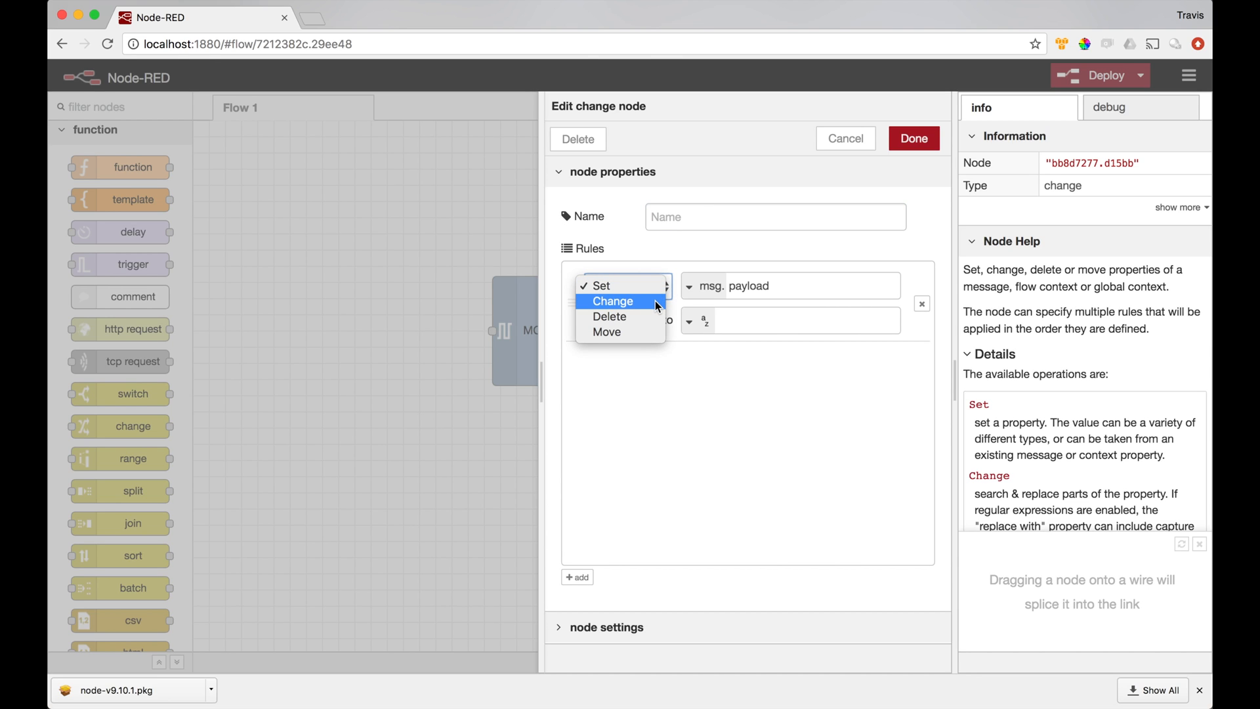
click(613, 300)
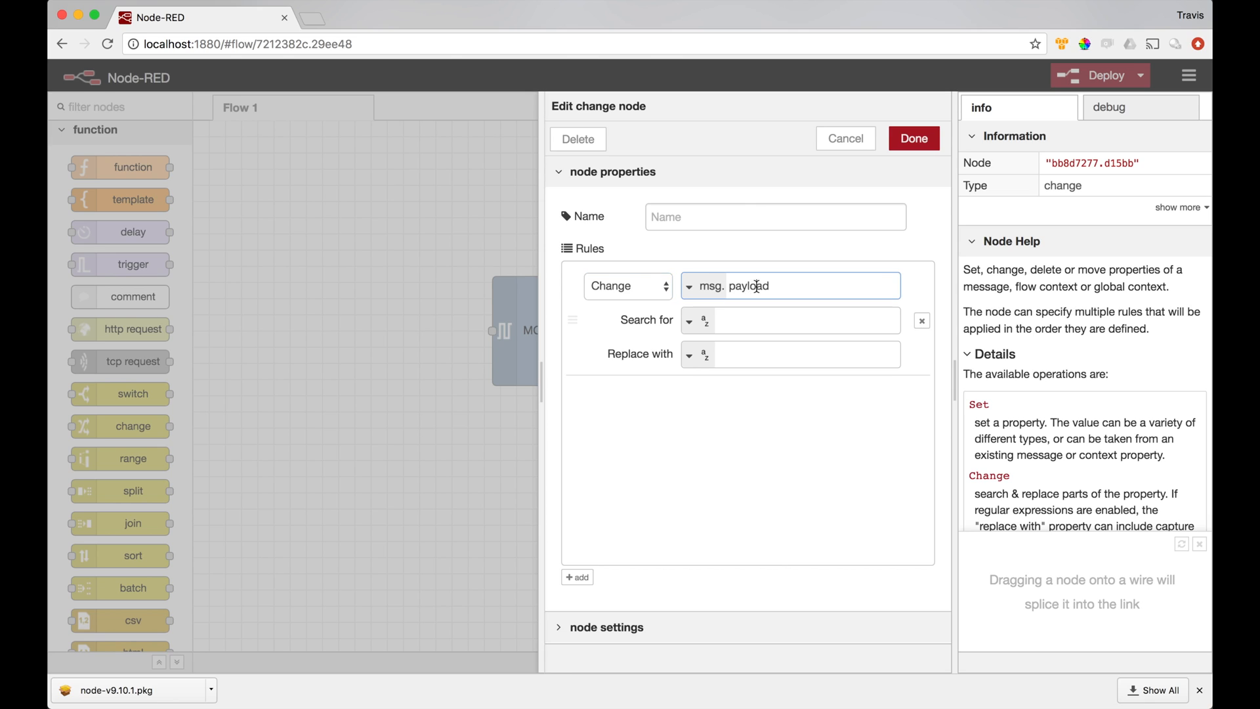
double_click(733, 286)
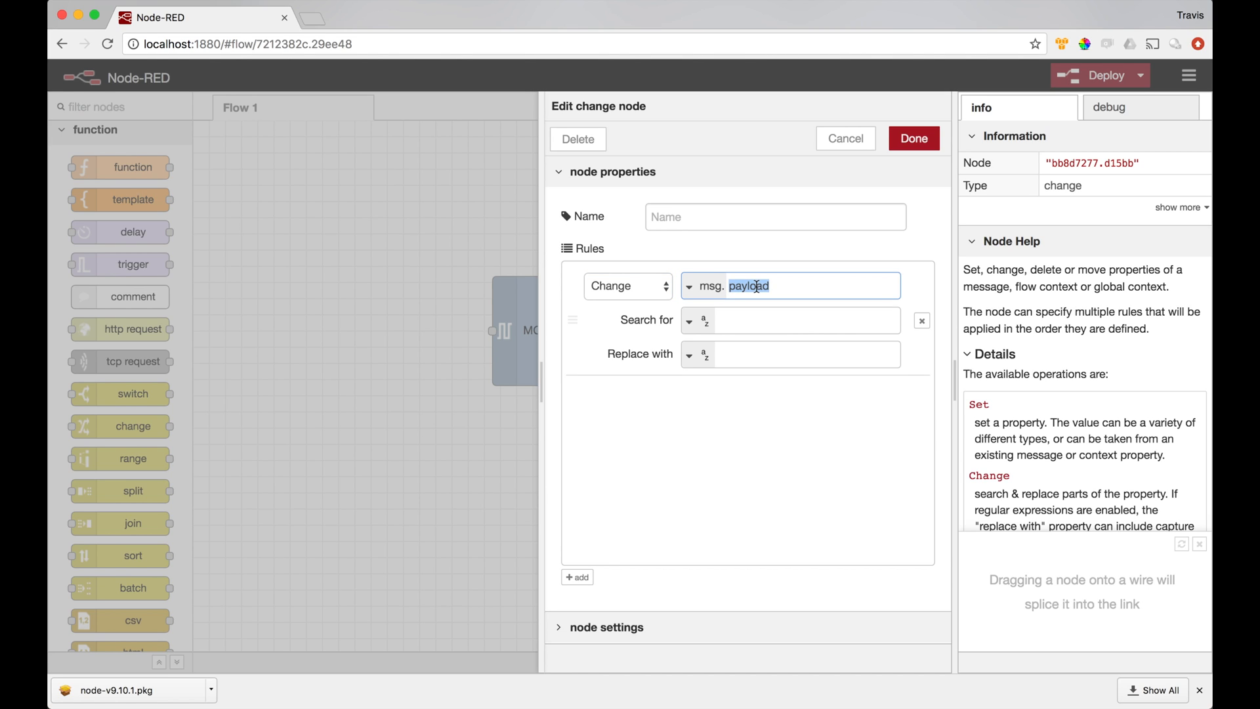
text(topic)
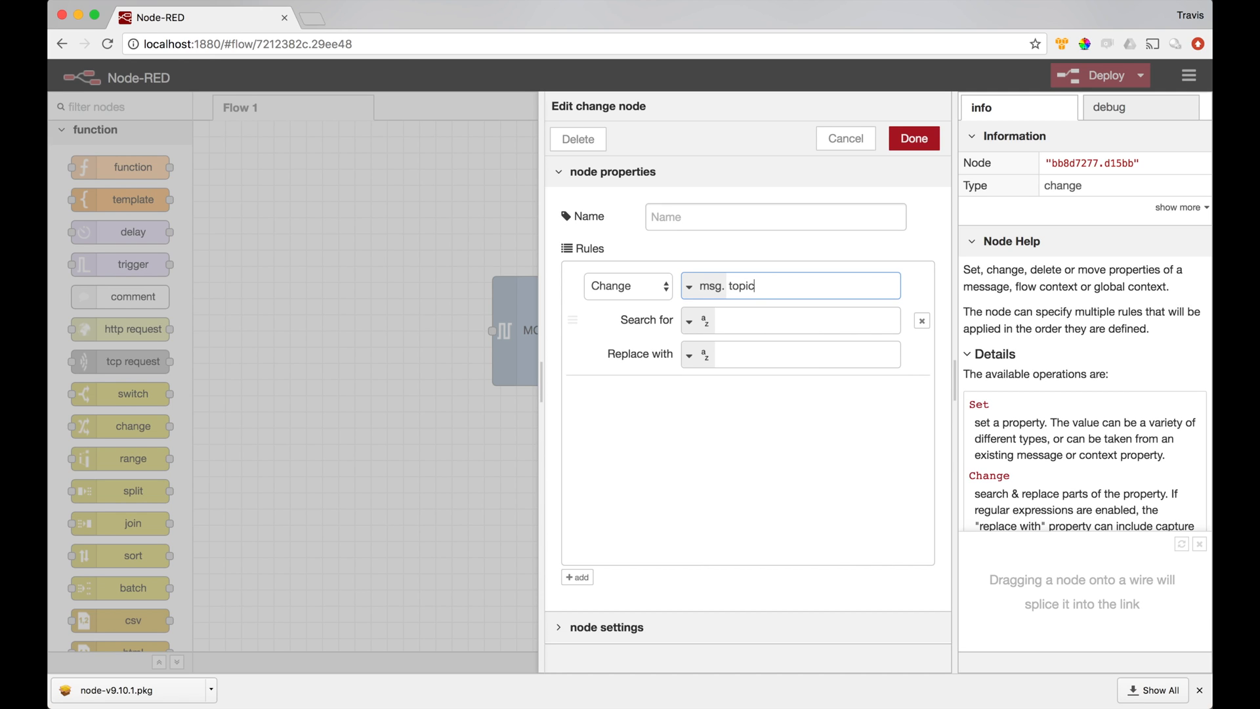
Step: Search msg.topic for channel_5, replace with channel_1, and confirm the node
click(804, 320)
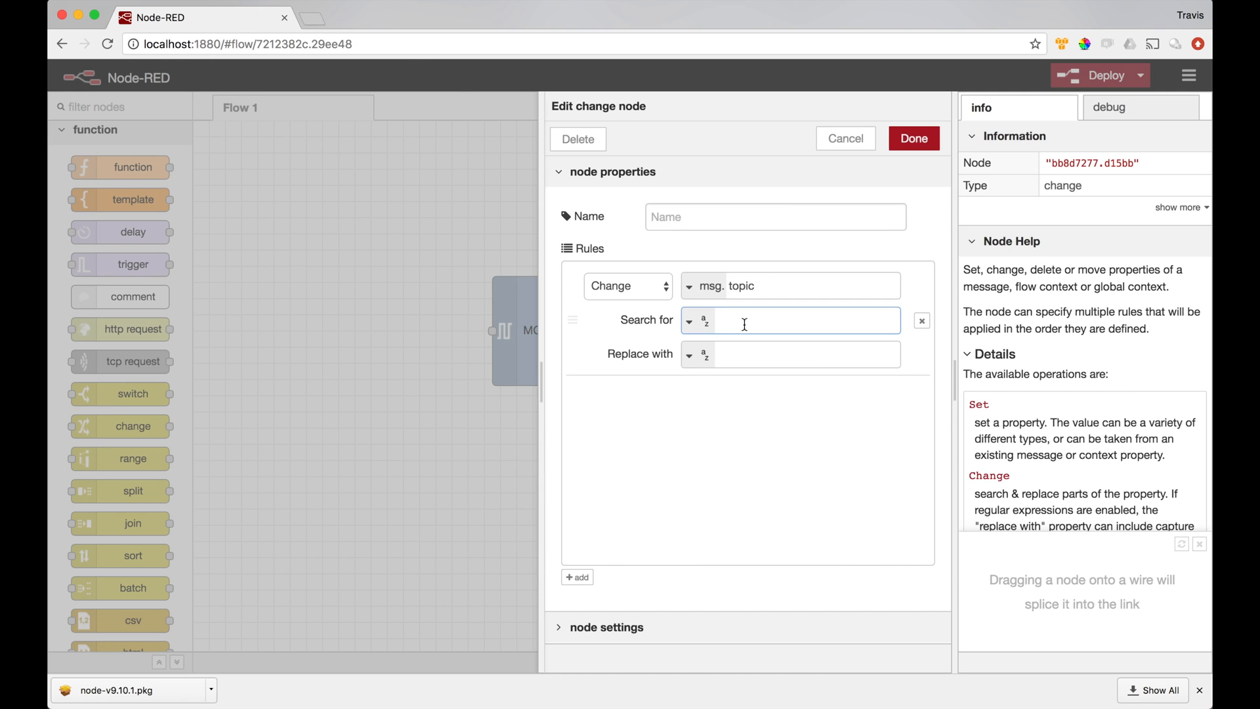
text(channel_5)
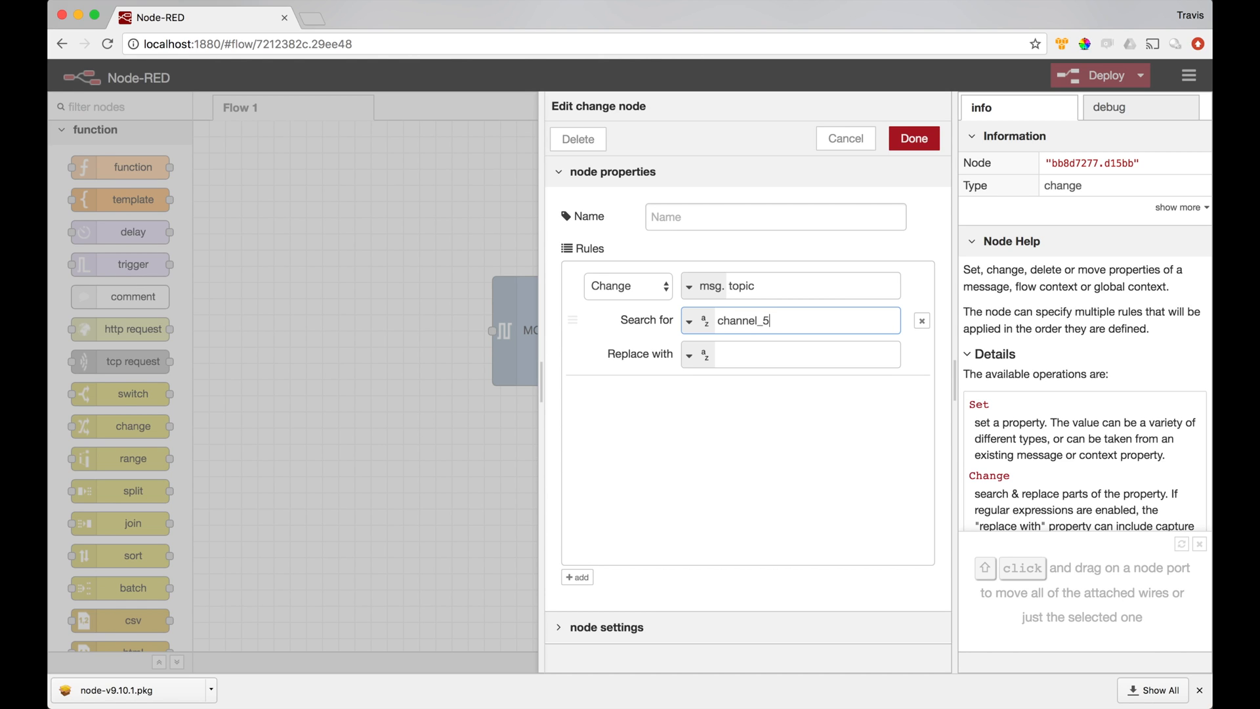
click(803, 355)
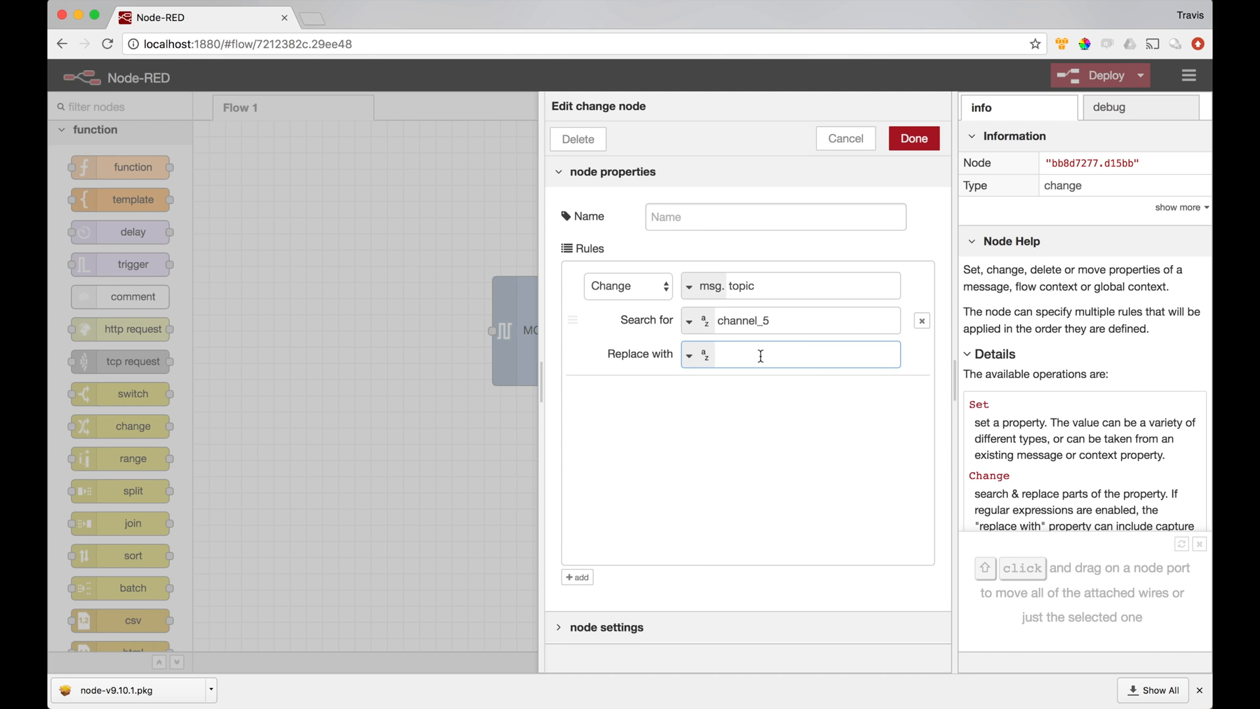
text(channel_1)
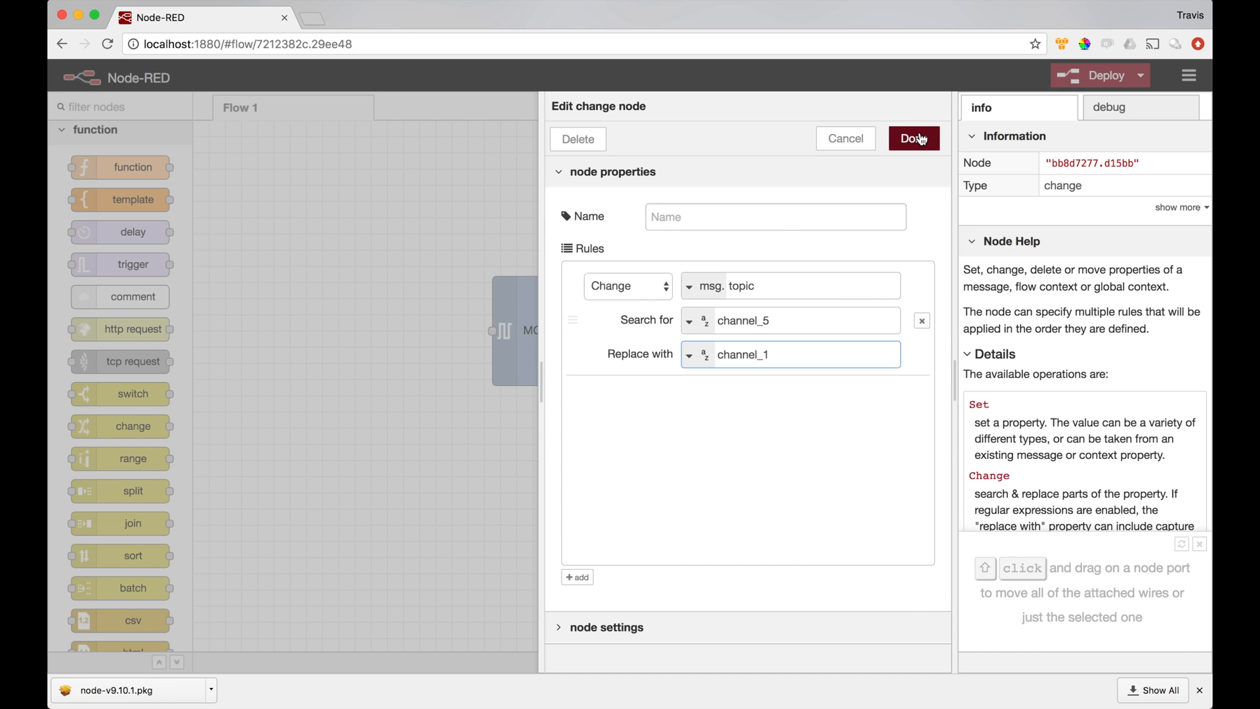
click(913, 138)
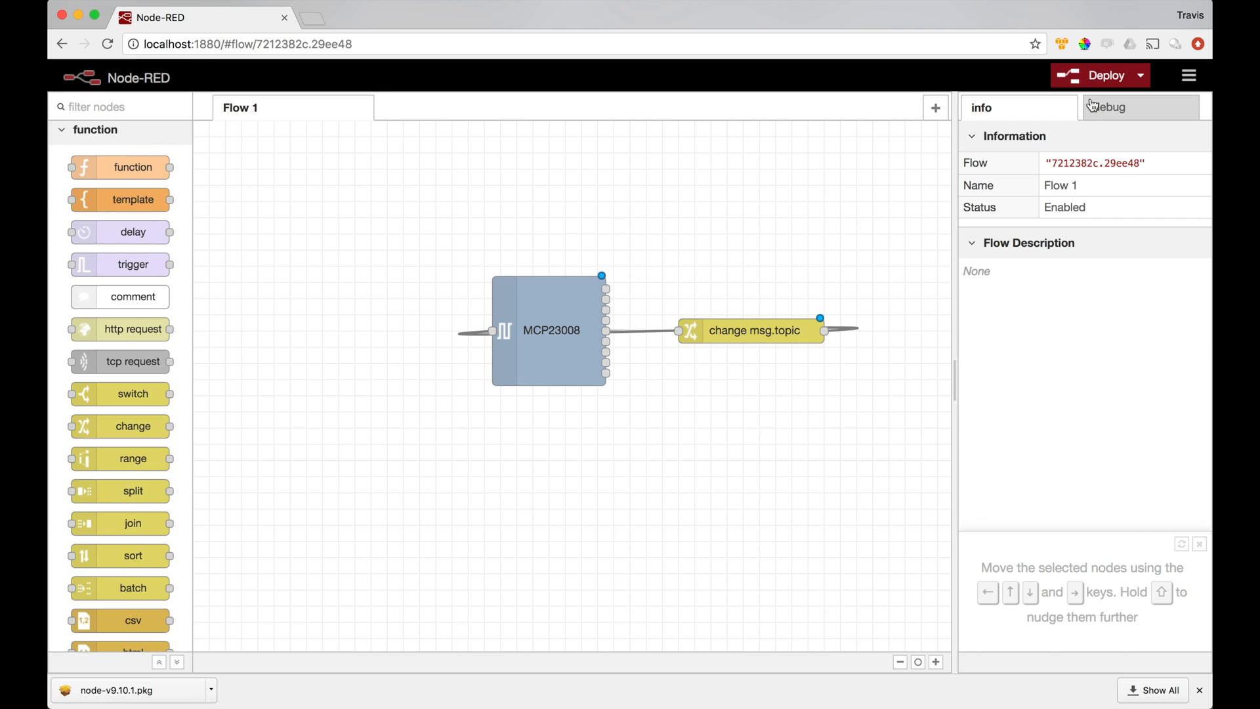
click(1100, 74)
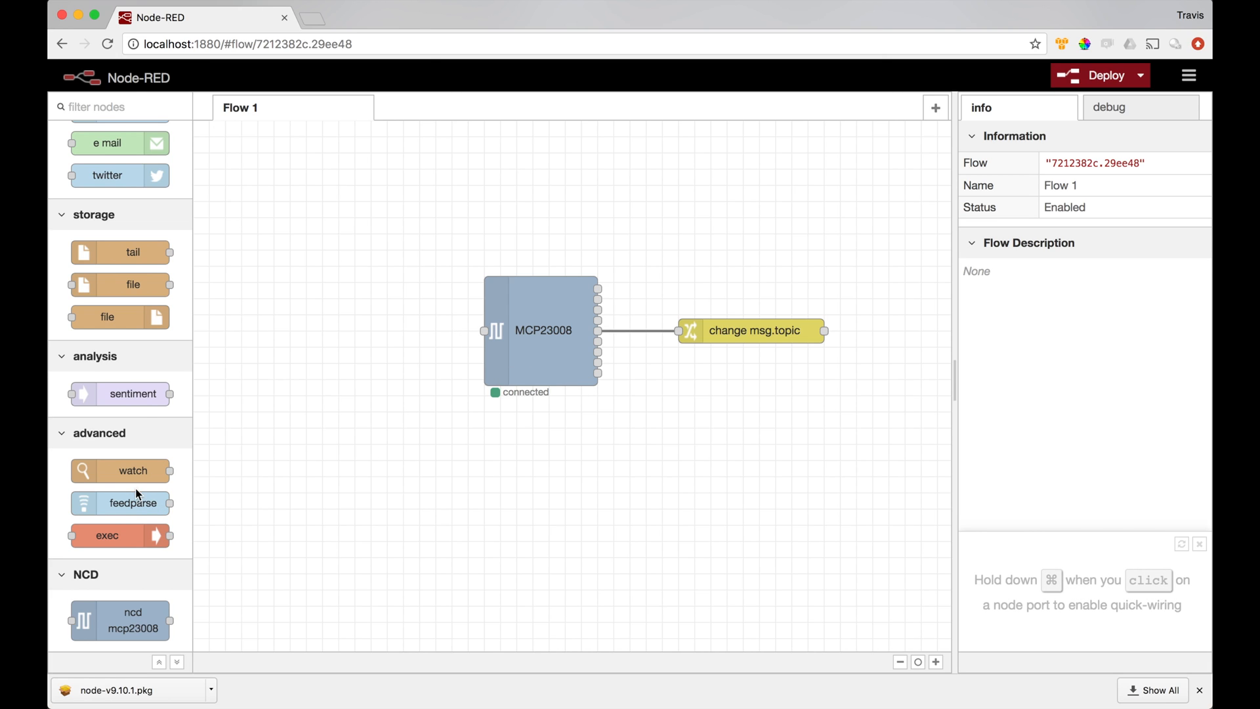
mouse_move(132, 404)
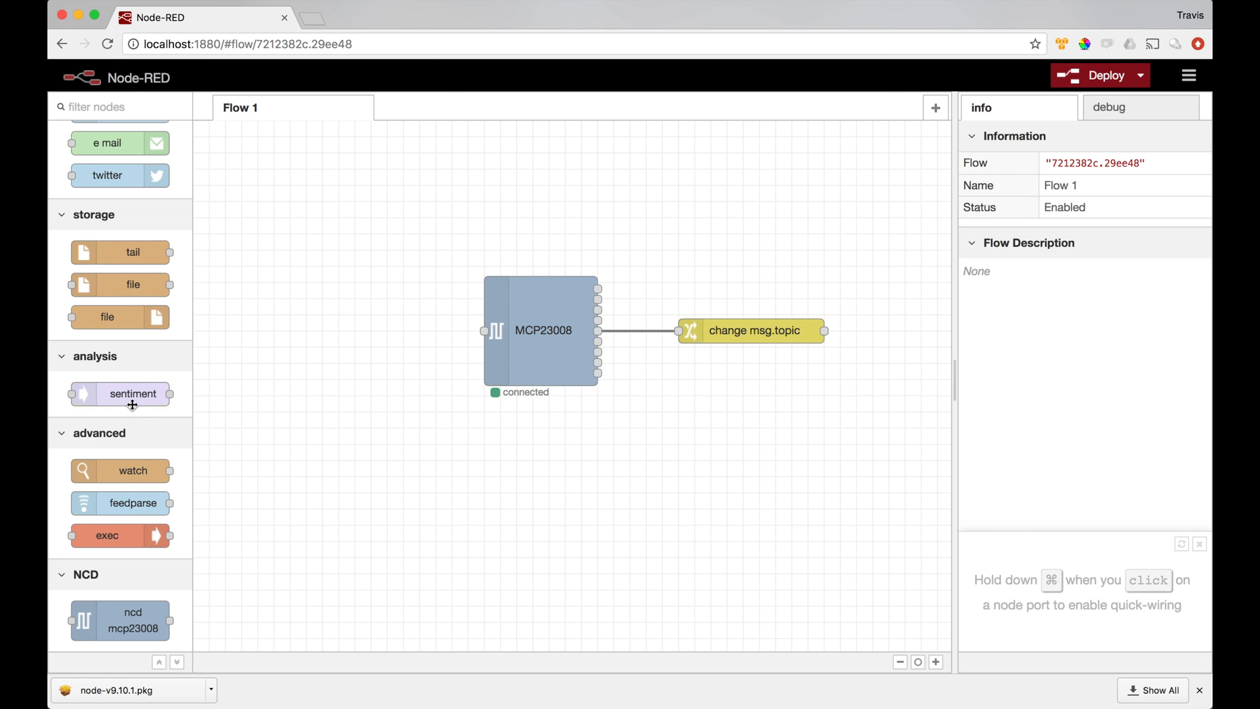
mouse_move(369, 399)
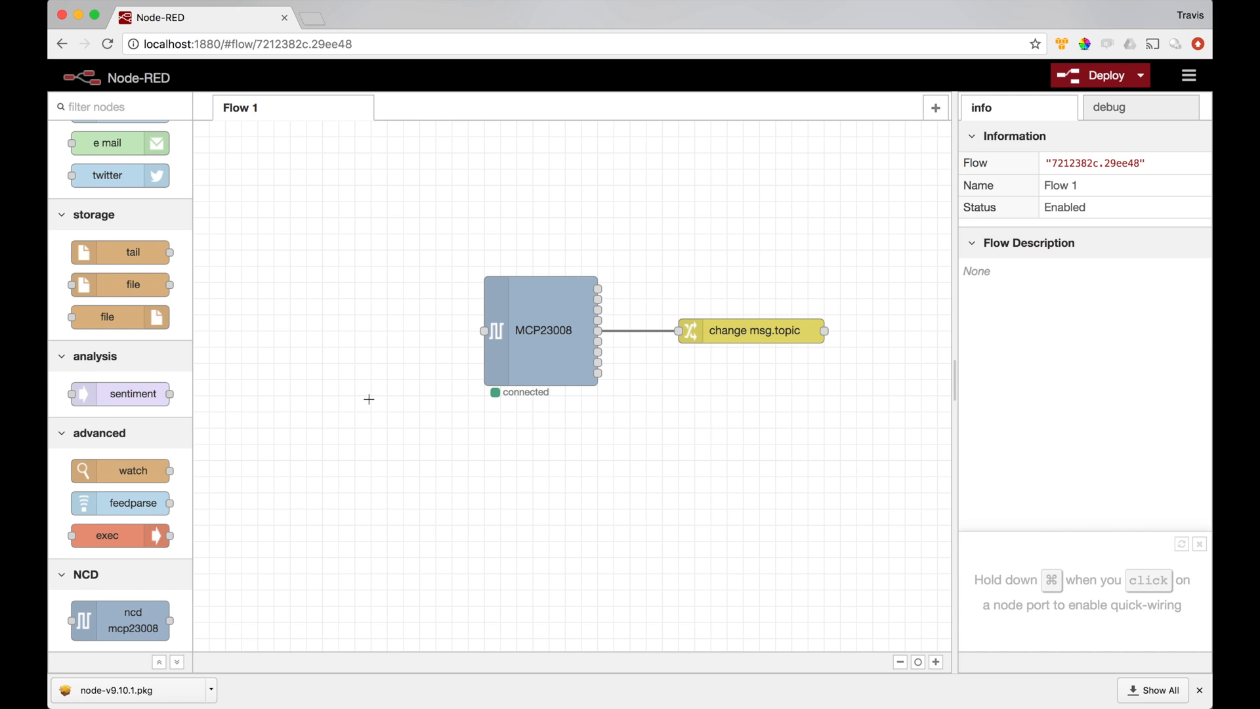
mouse_move(823, 331)
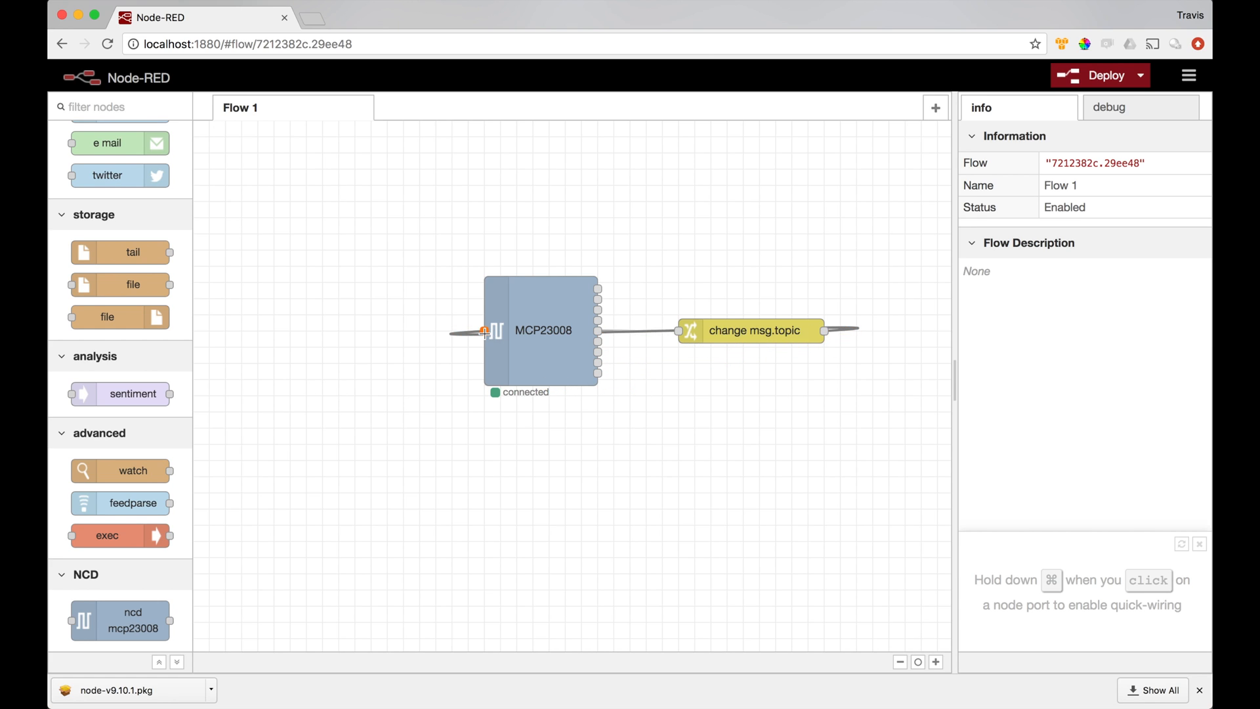
mouse_move(599, 289)
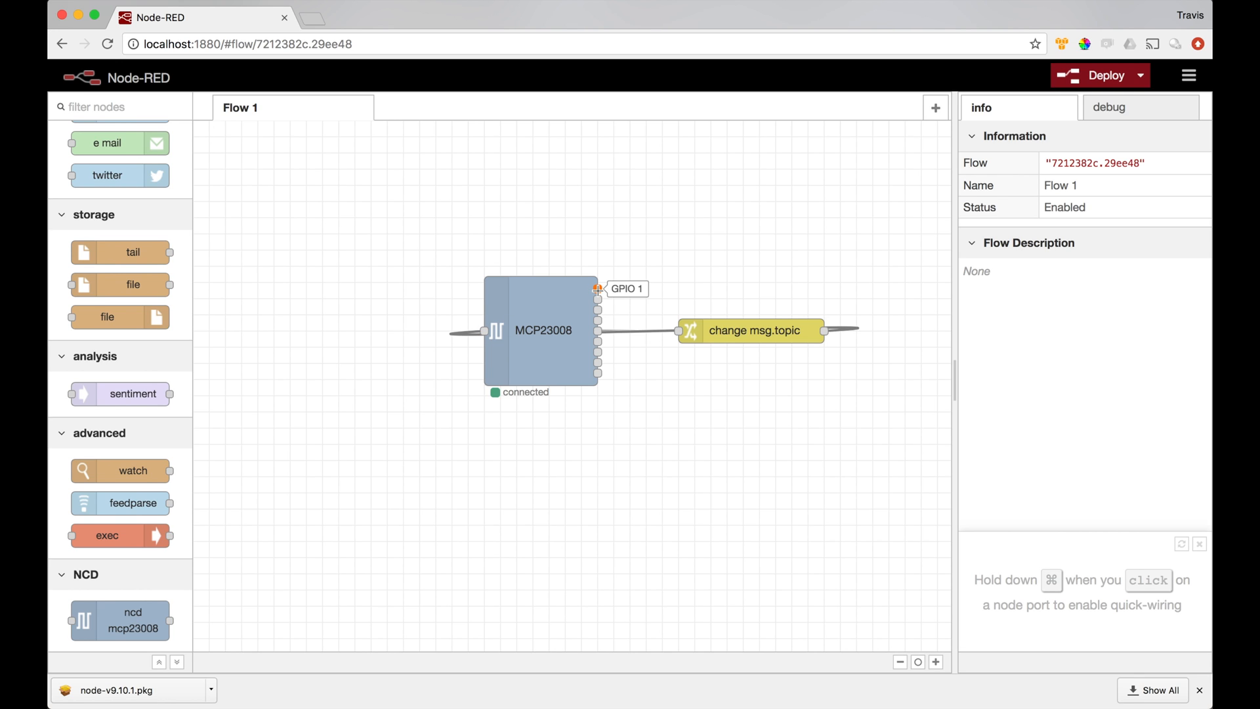
mouse_move(197, 445)
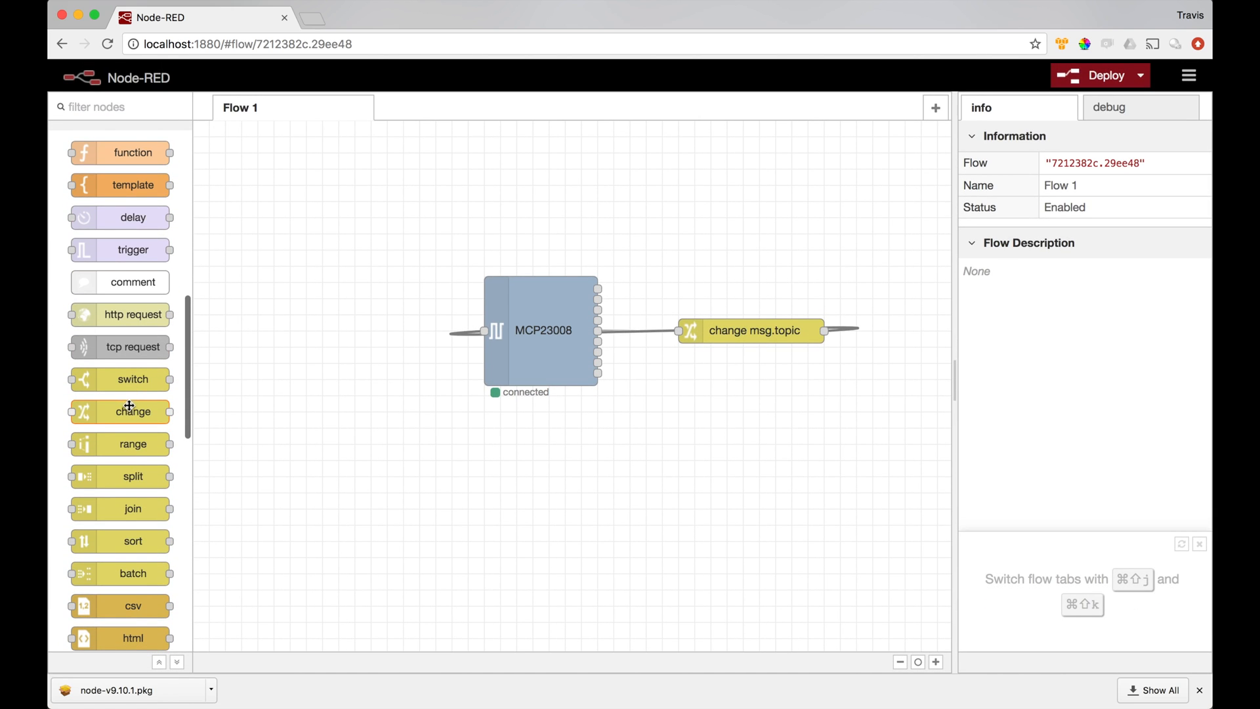
Step: Place a second change node above the topic node, wired from the MCP23008 first output
drag(132, 411, 718, 292)
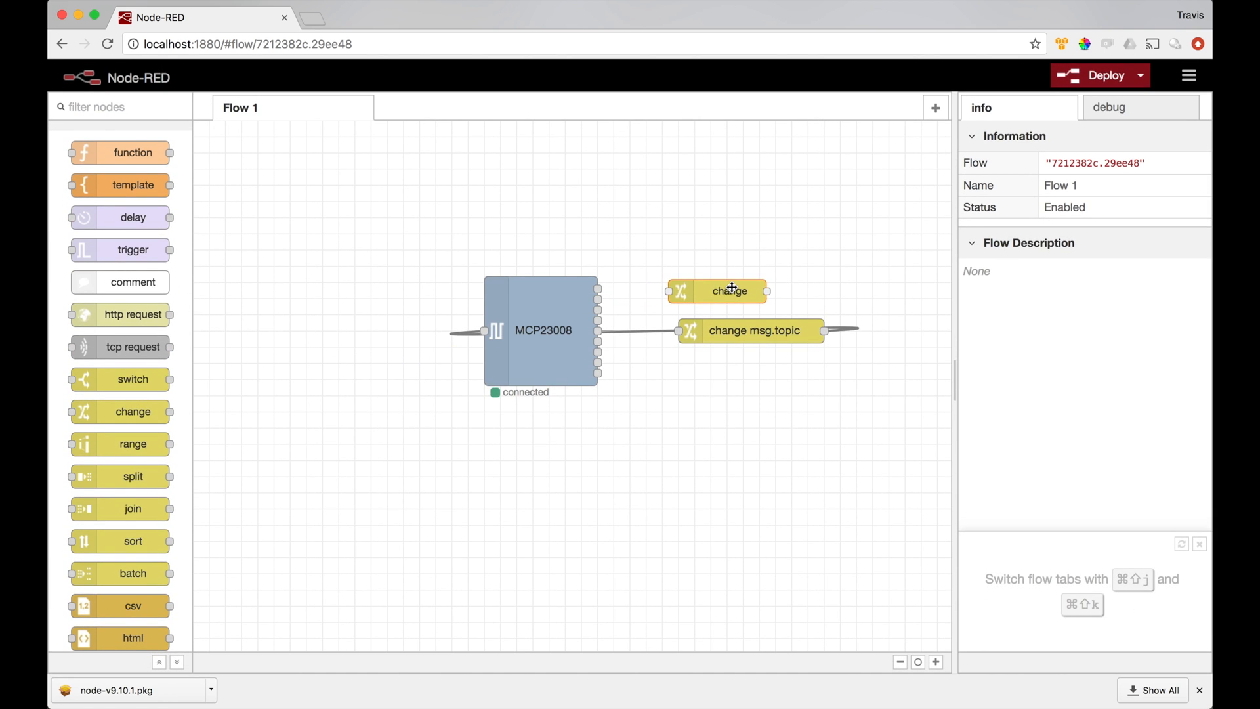
click(717, 291)
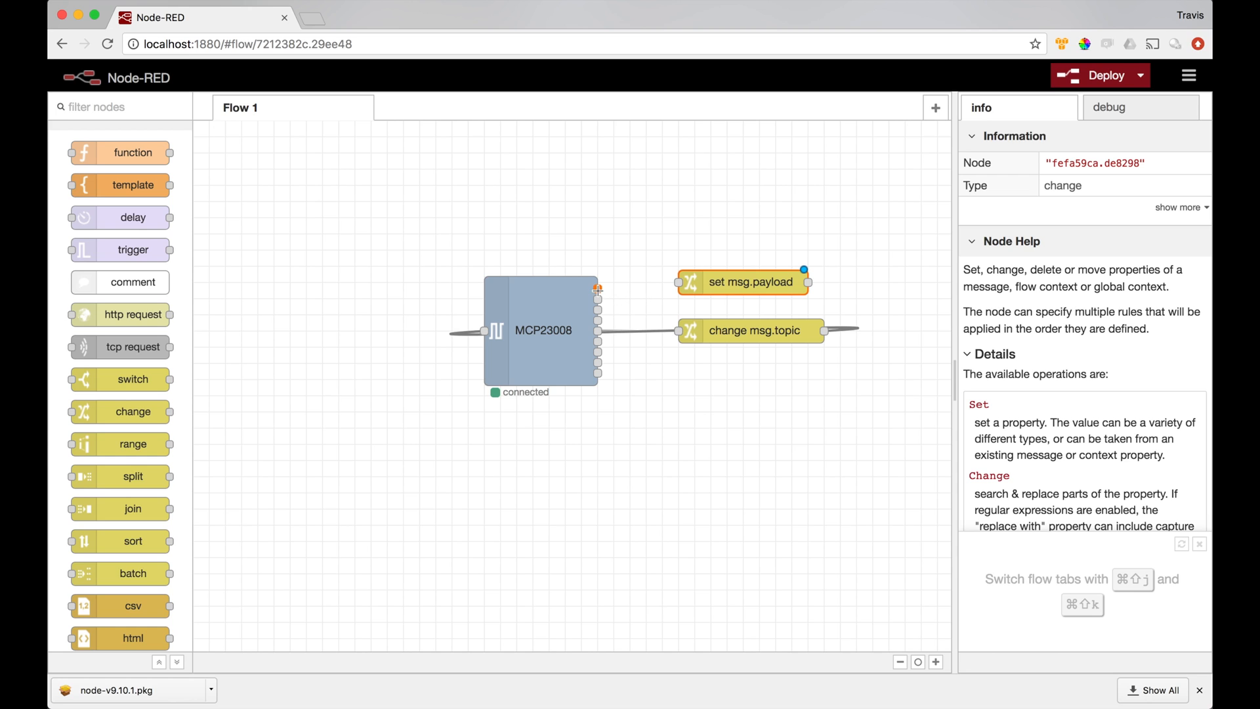
drag(598, 286, 679, 282)
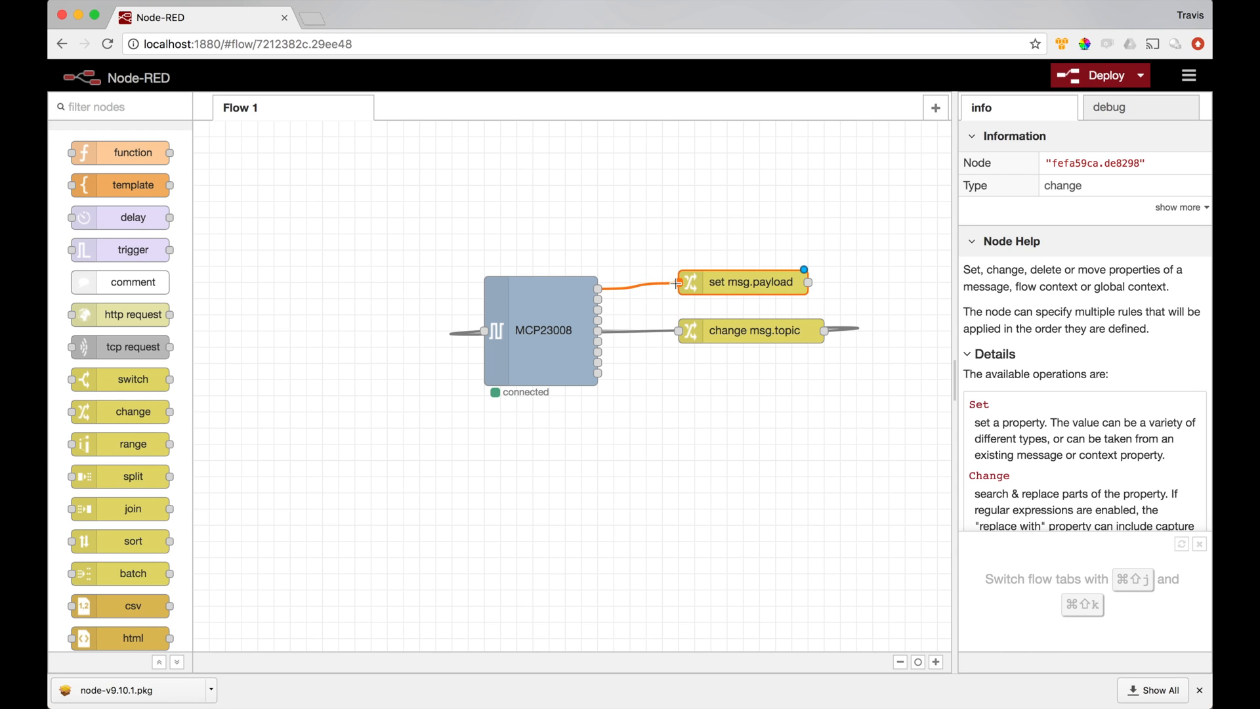
Step: Set the new node to change msg.payload, replacing number 1 with number 0, and confirm
double_click(743, 281)
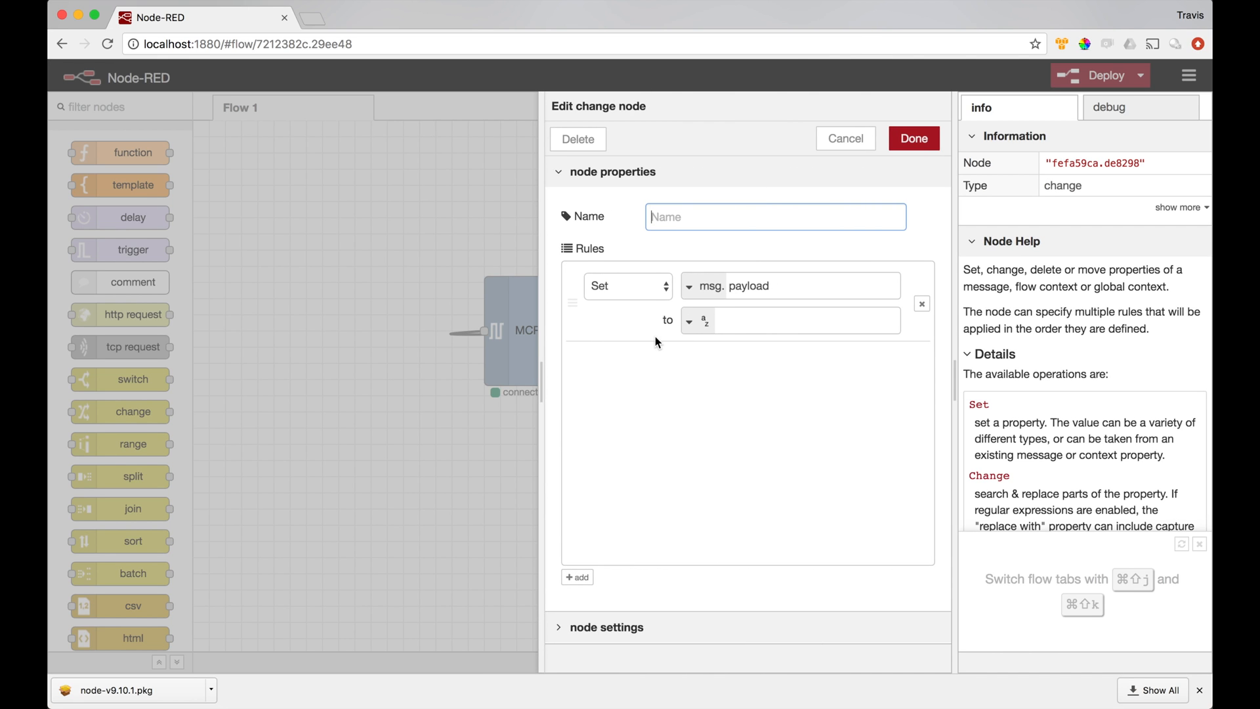
click(627, 285)
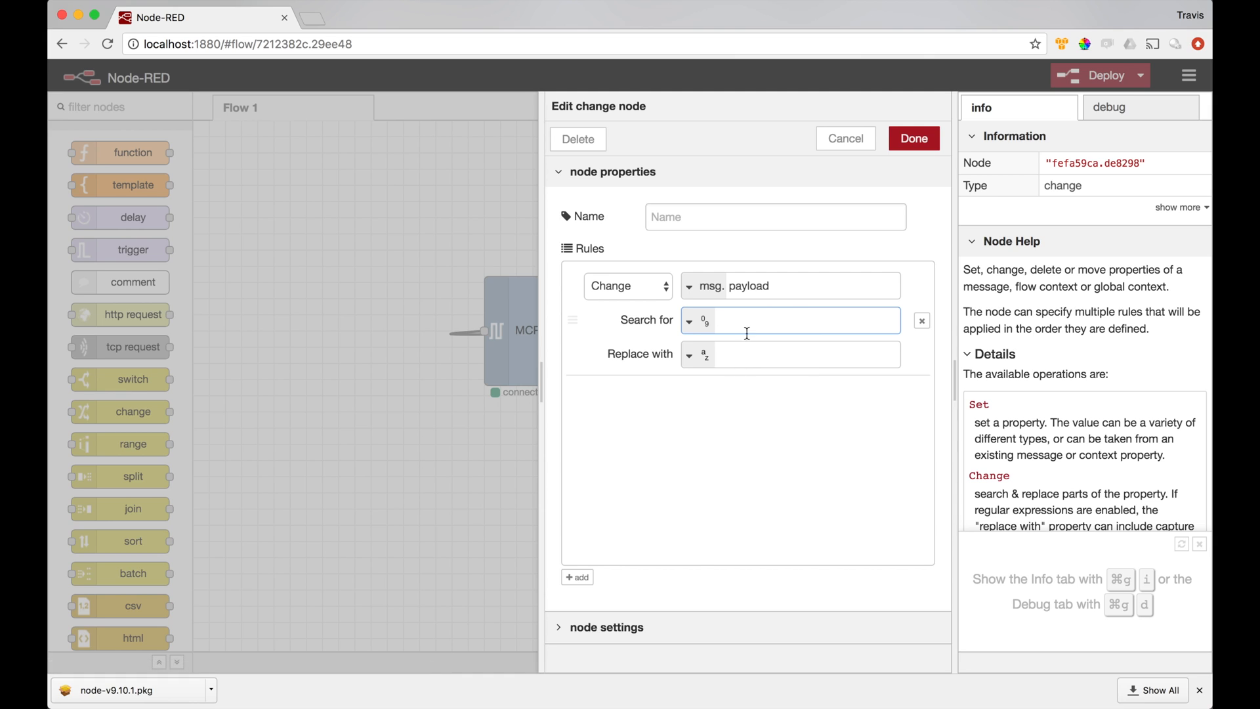
click(696, 354)
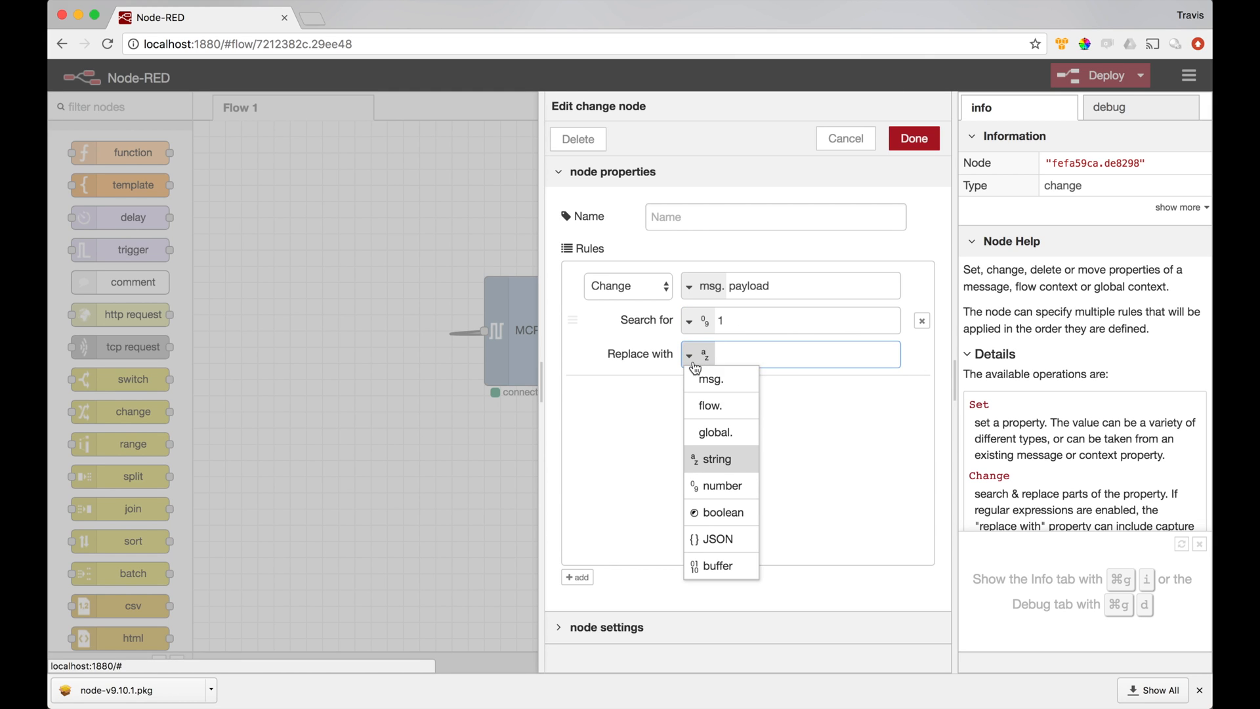
click(721, 486)
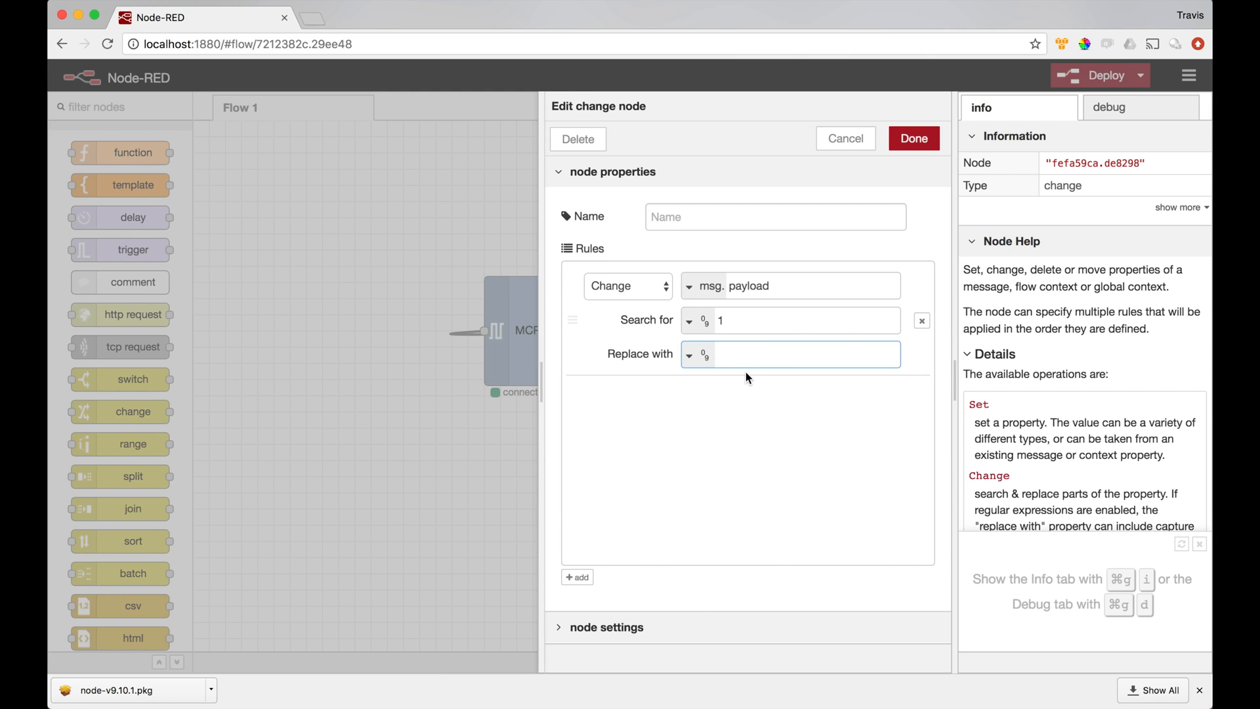
text(0)
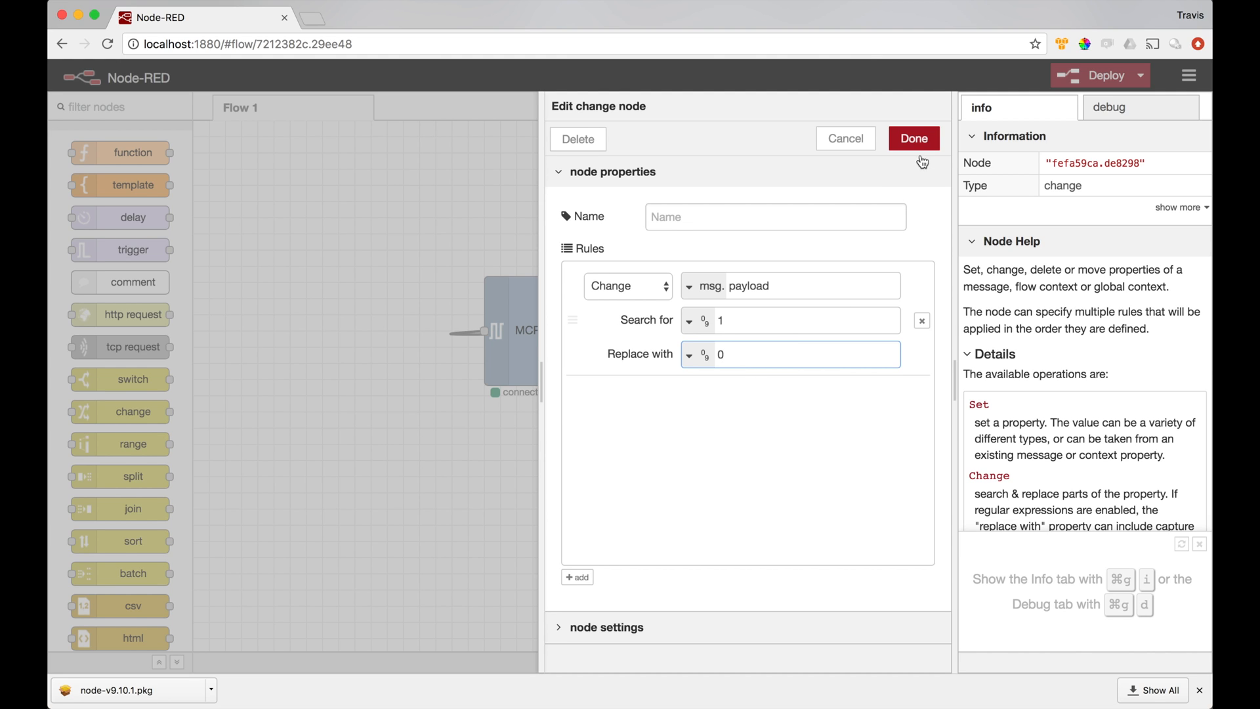
click(914, 138)
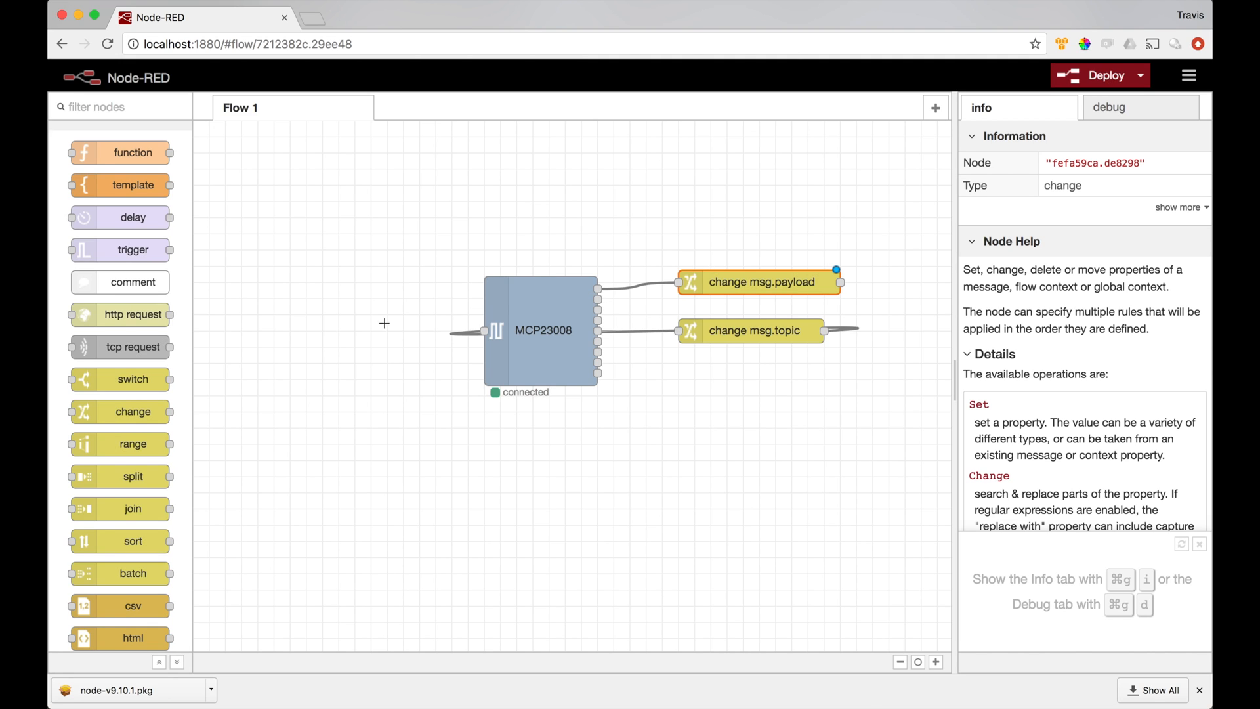
mouse_move(133, 217)
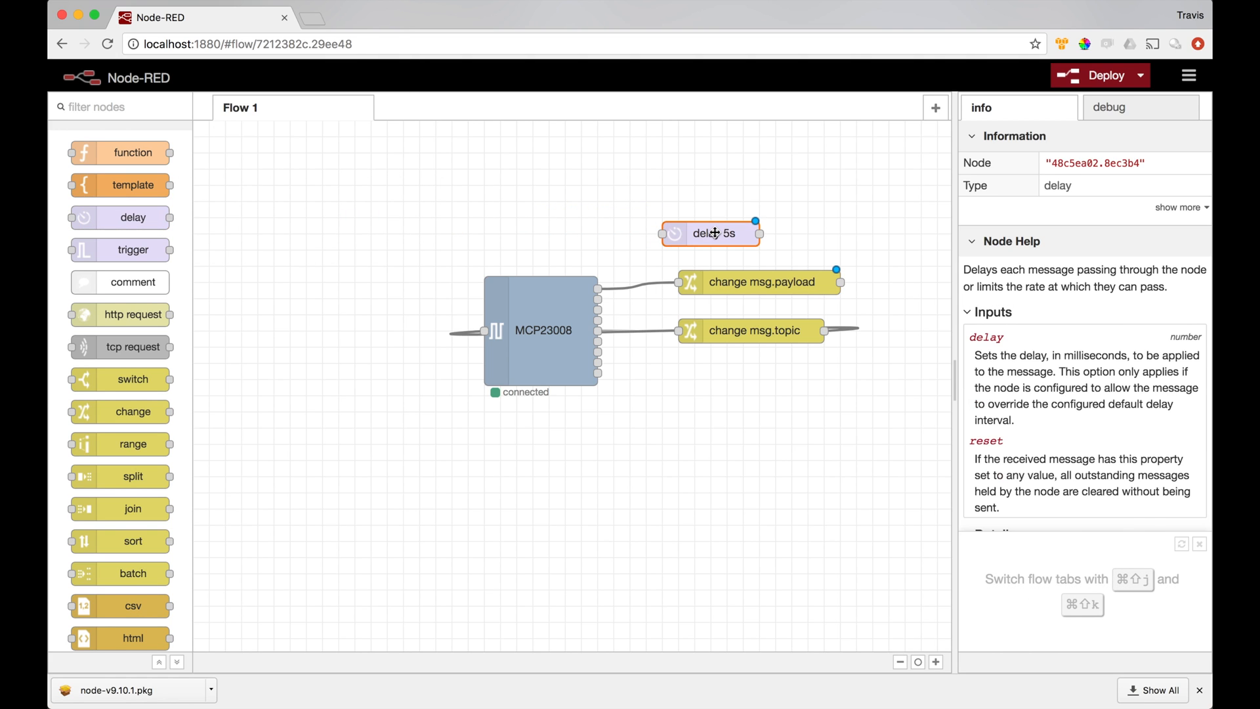
Step: Configure the delay node to hold each message for 250 milliseconds
double_click(710, 234)
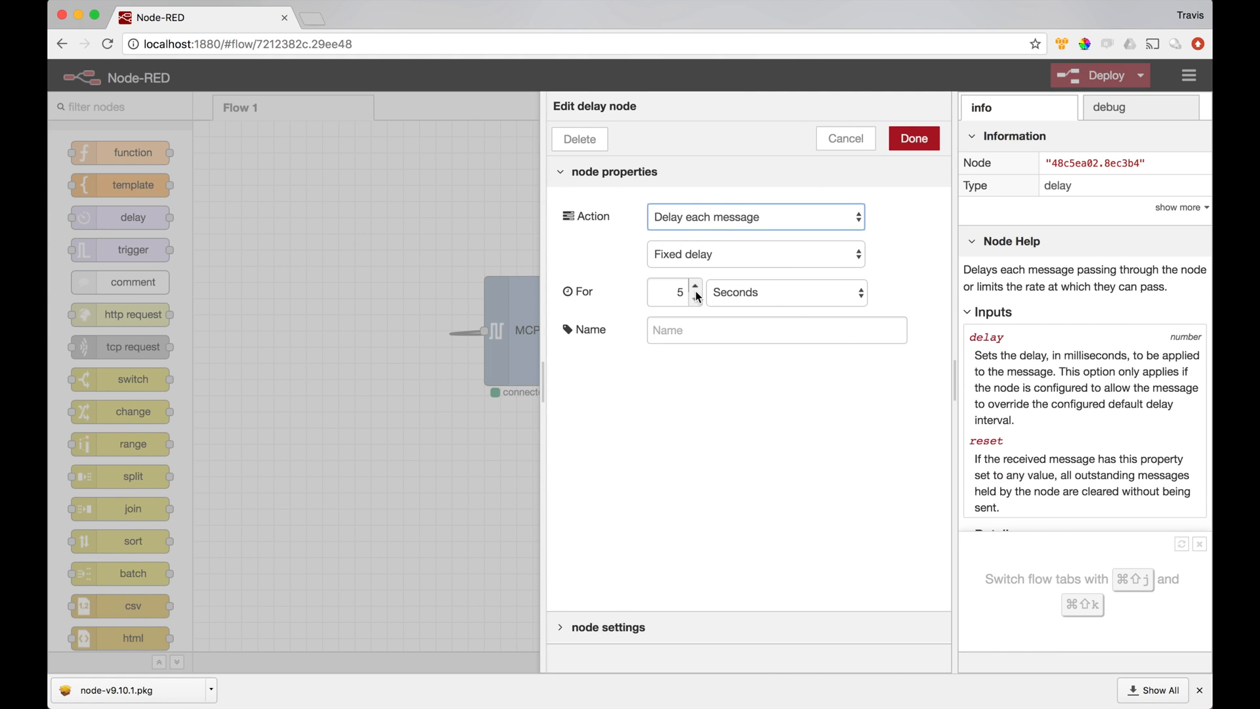
click(783, 291)
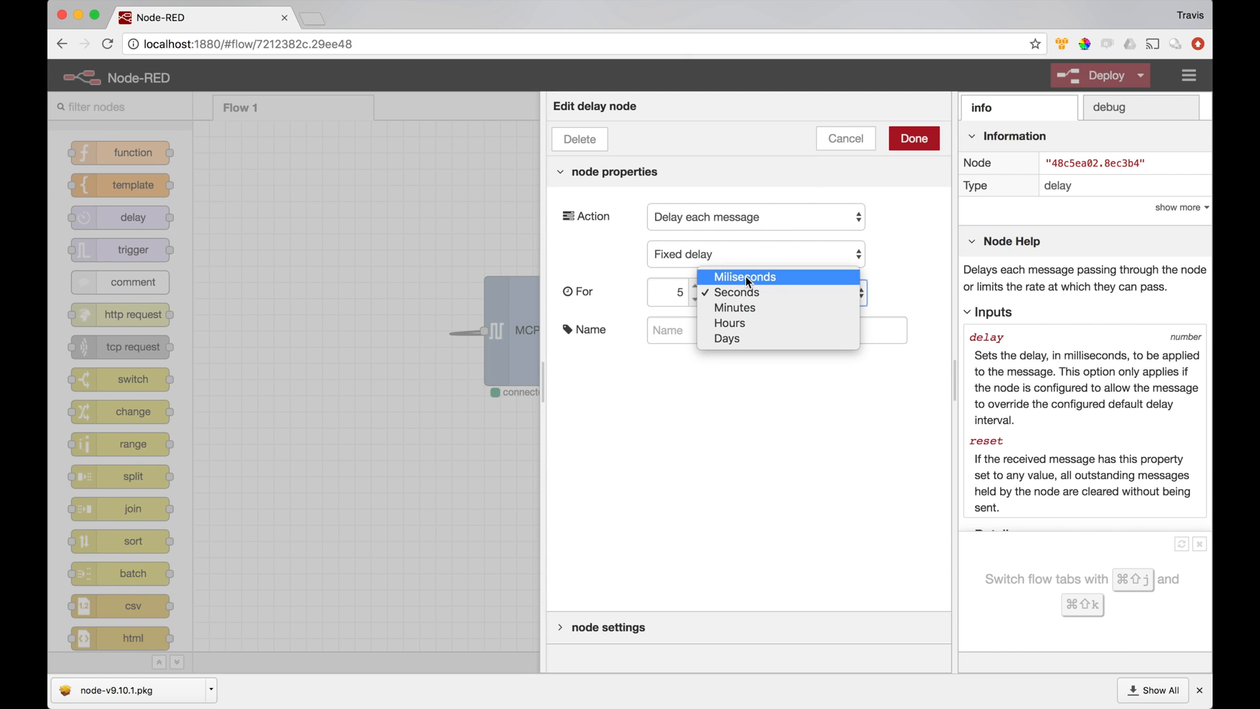
click(745, 277)
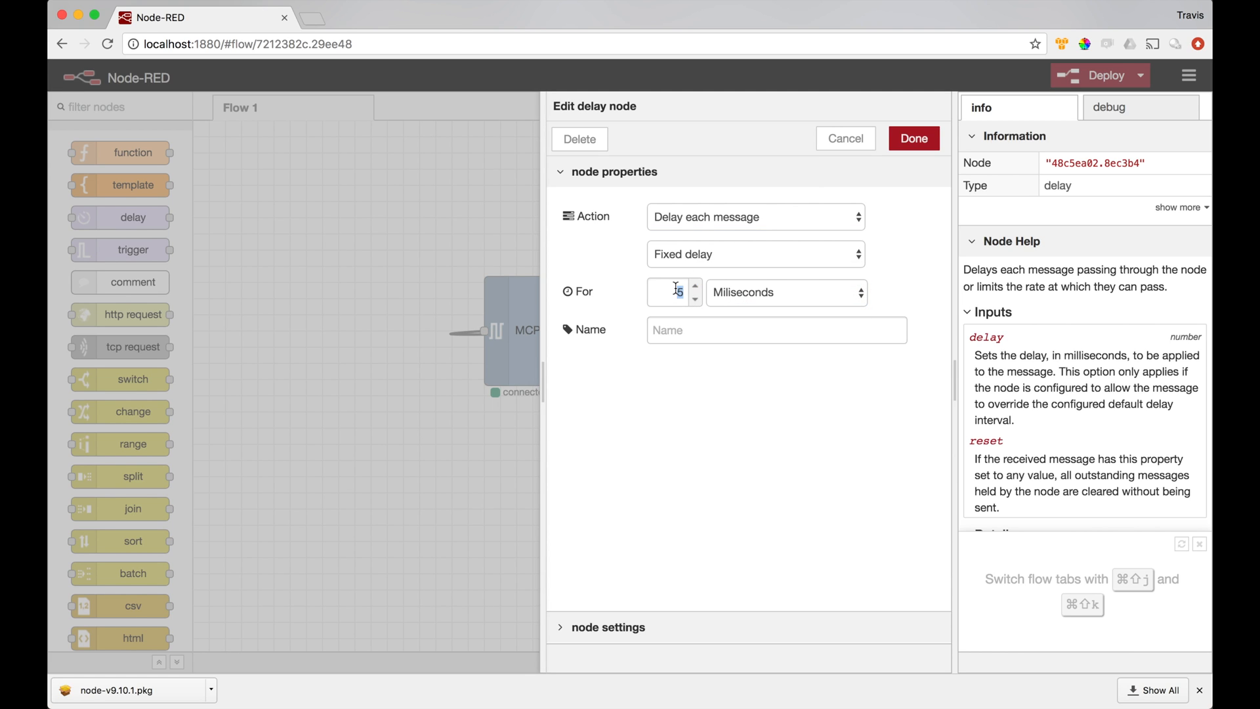
text(250)
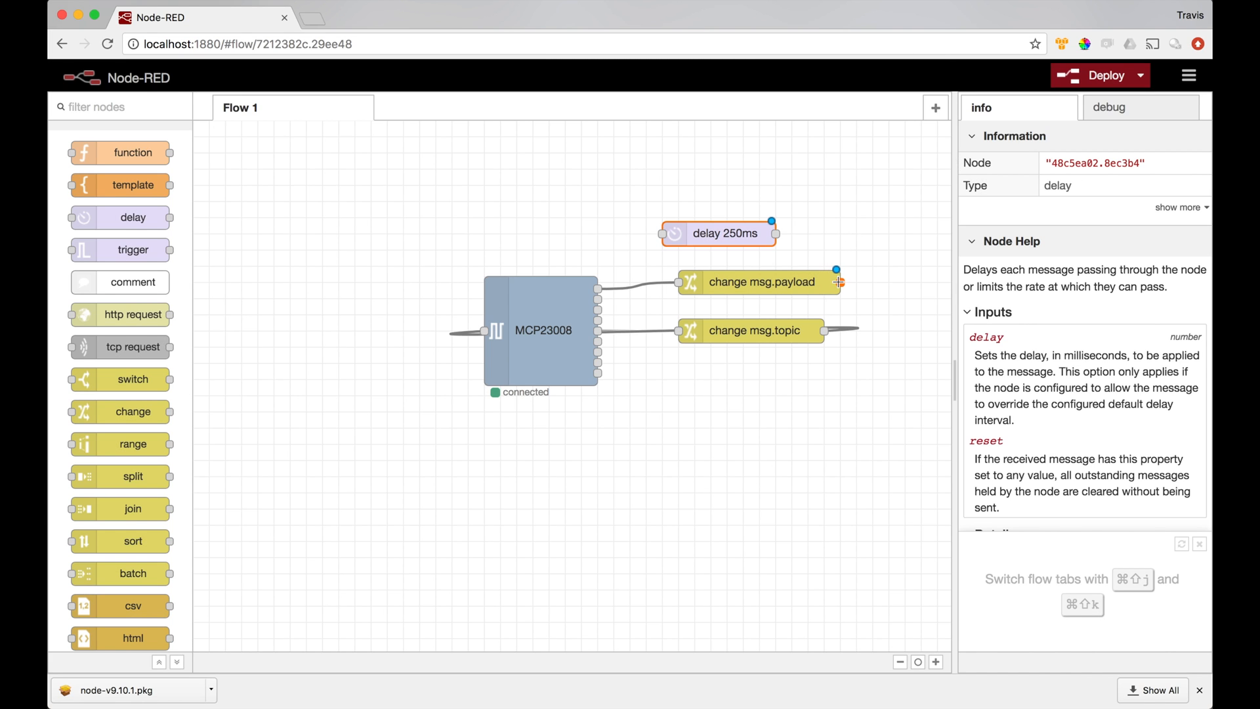
Step: Wire change msg.payload through delay 250ms back into MCP23008 and deploy the flow
drag(773, 234, 838, 281)
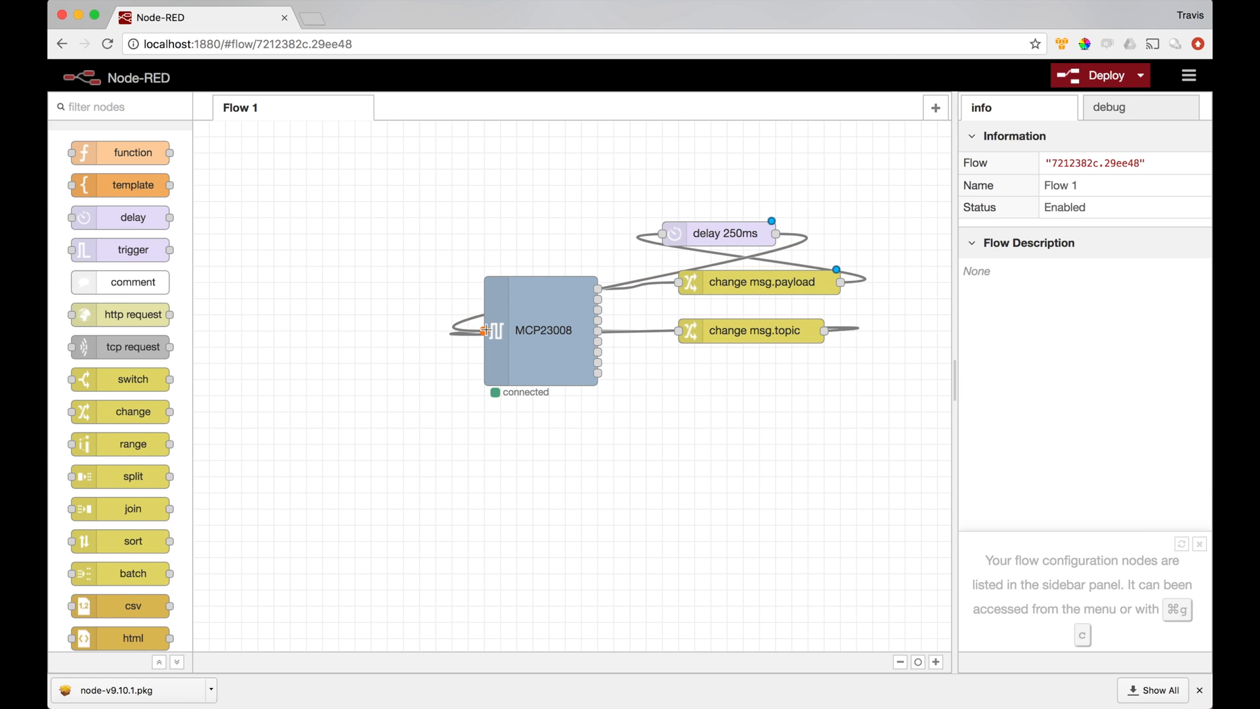
mouse_move(598, 332)
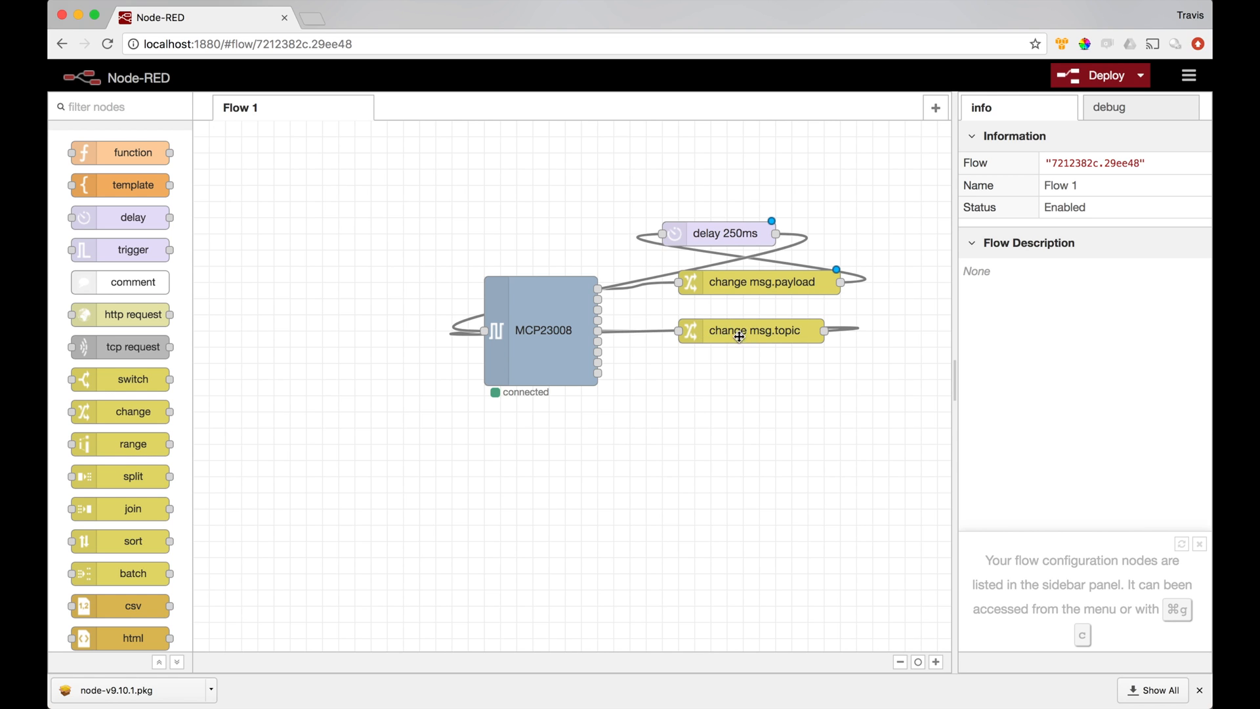
mouse_move(815, 330)
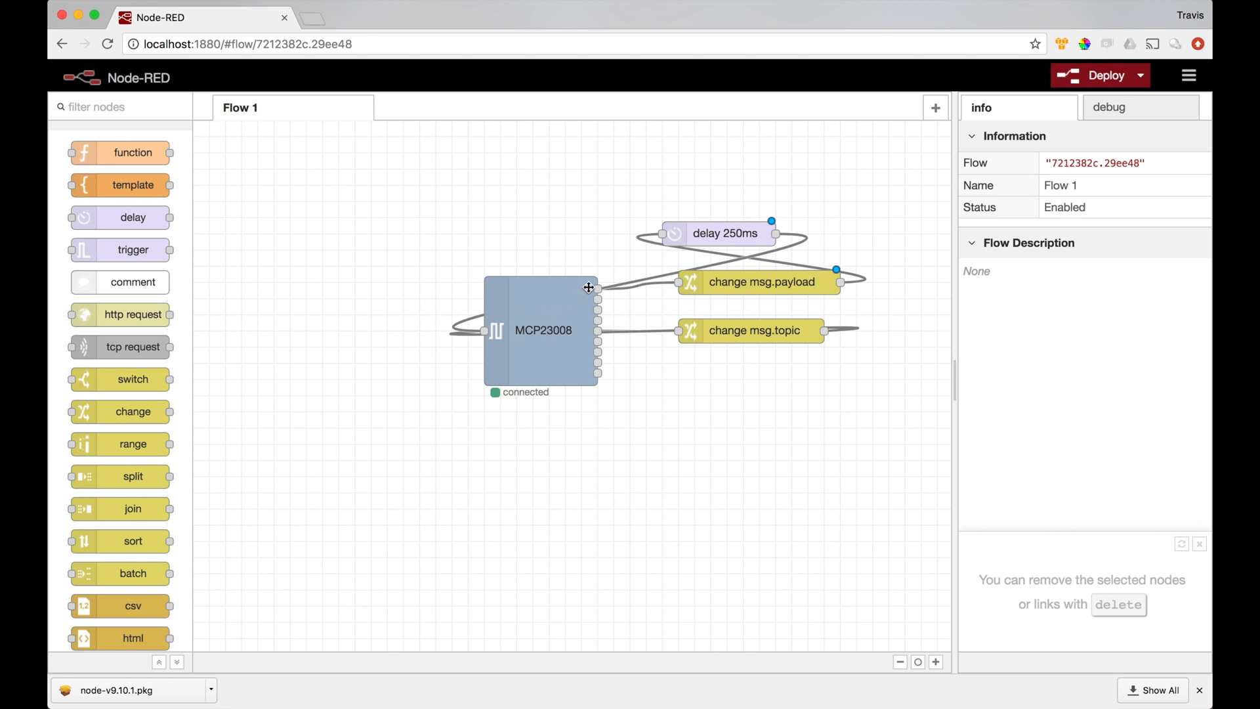
mouse_move(596, 287)
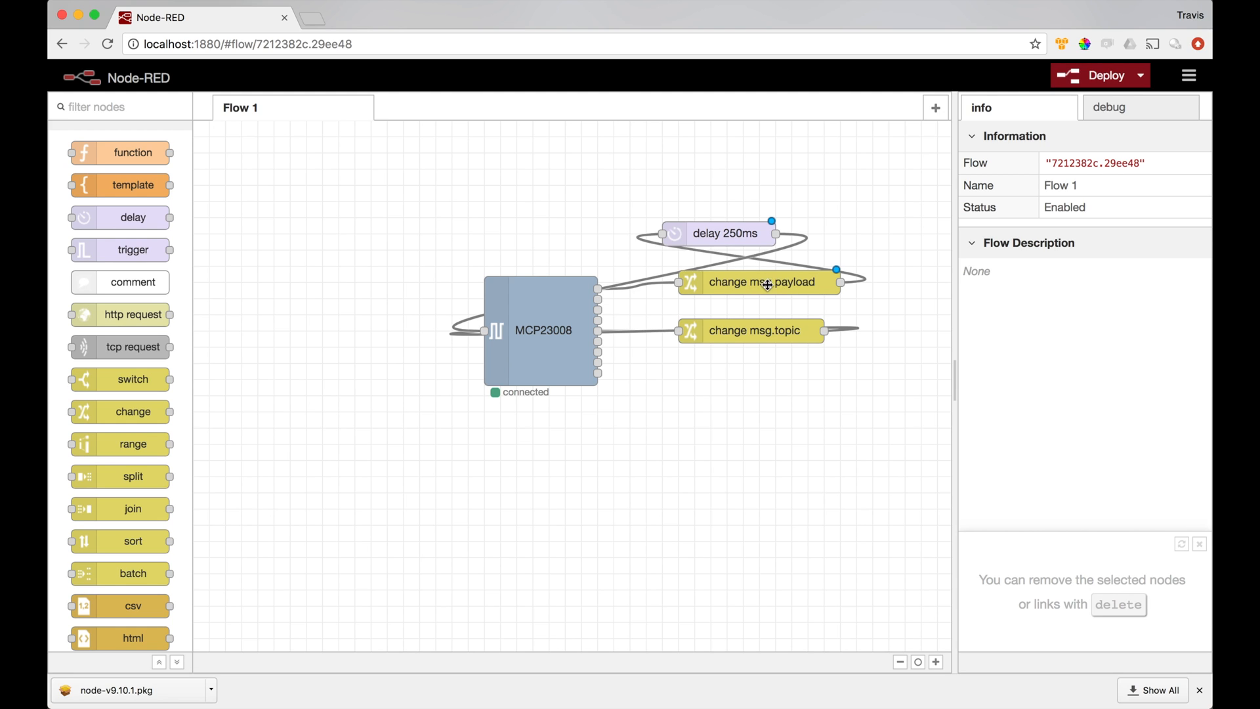
mouse_move(659, 242)
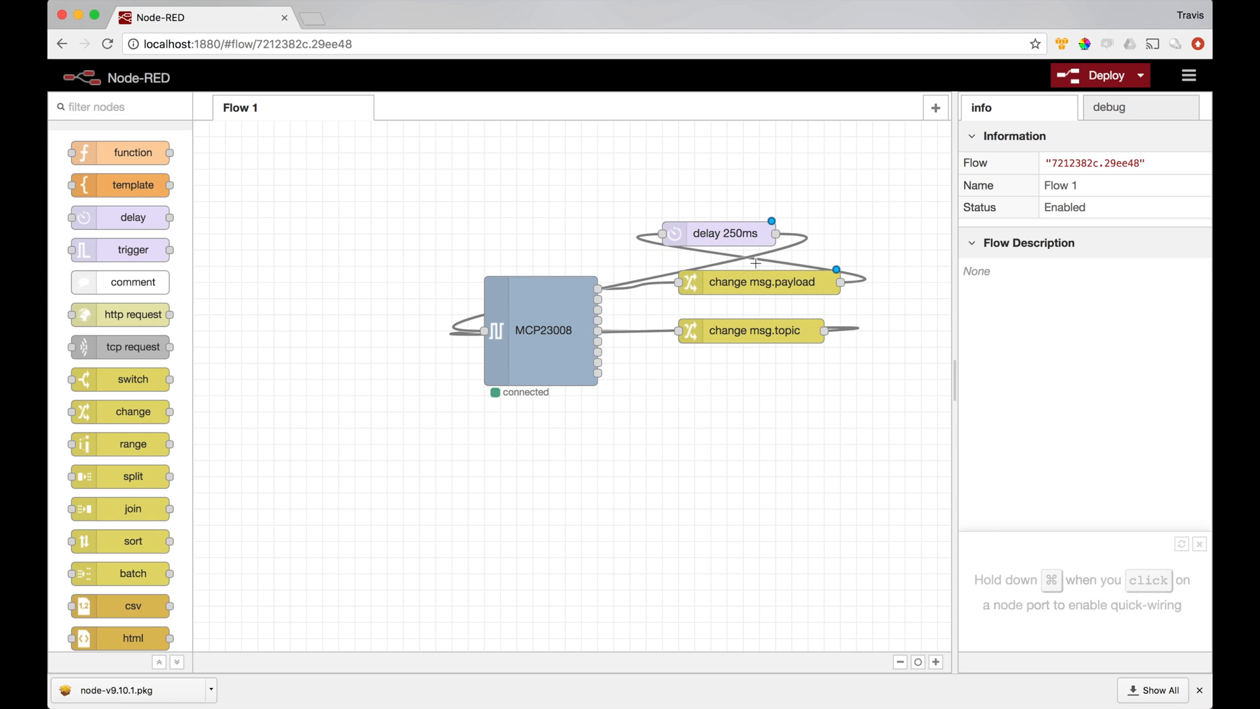
mouse_move(482, 332)
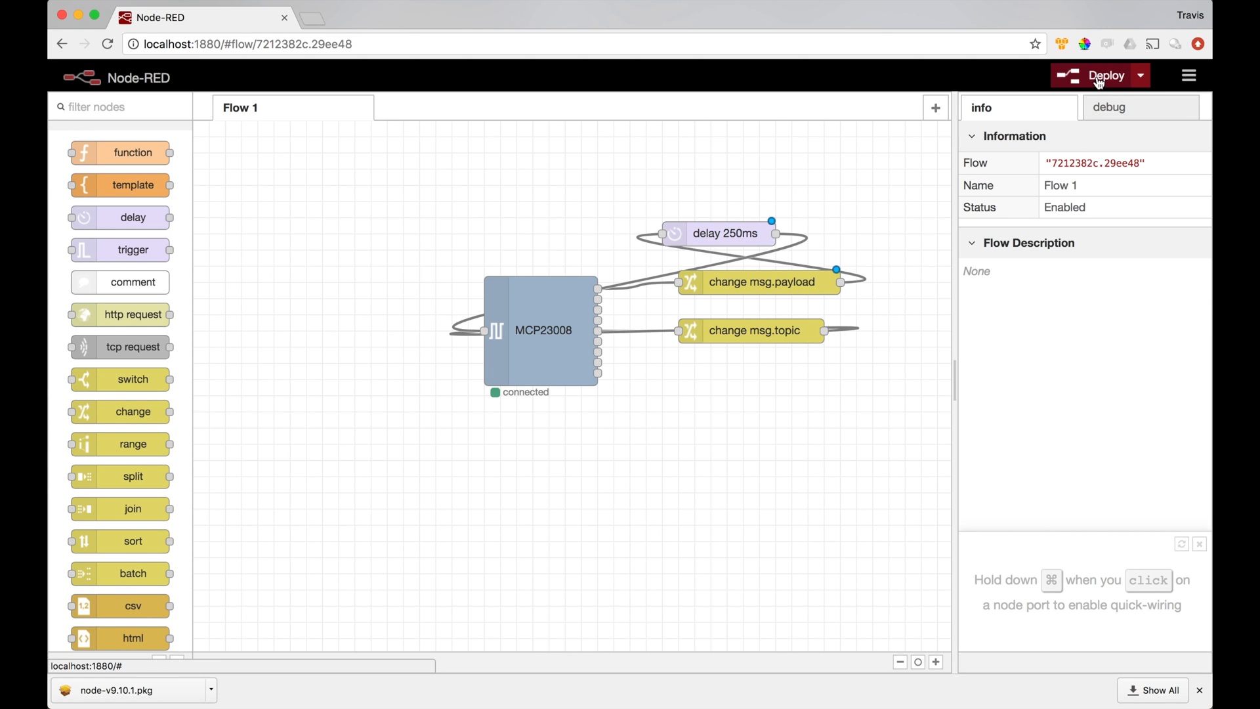
click(1100, 74)
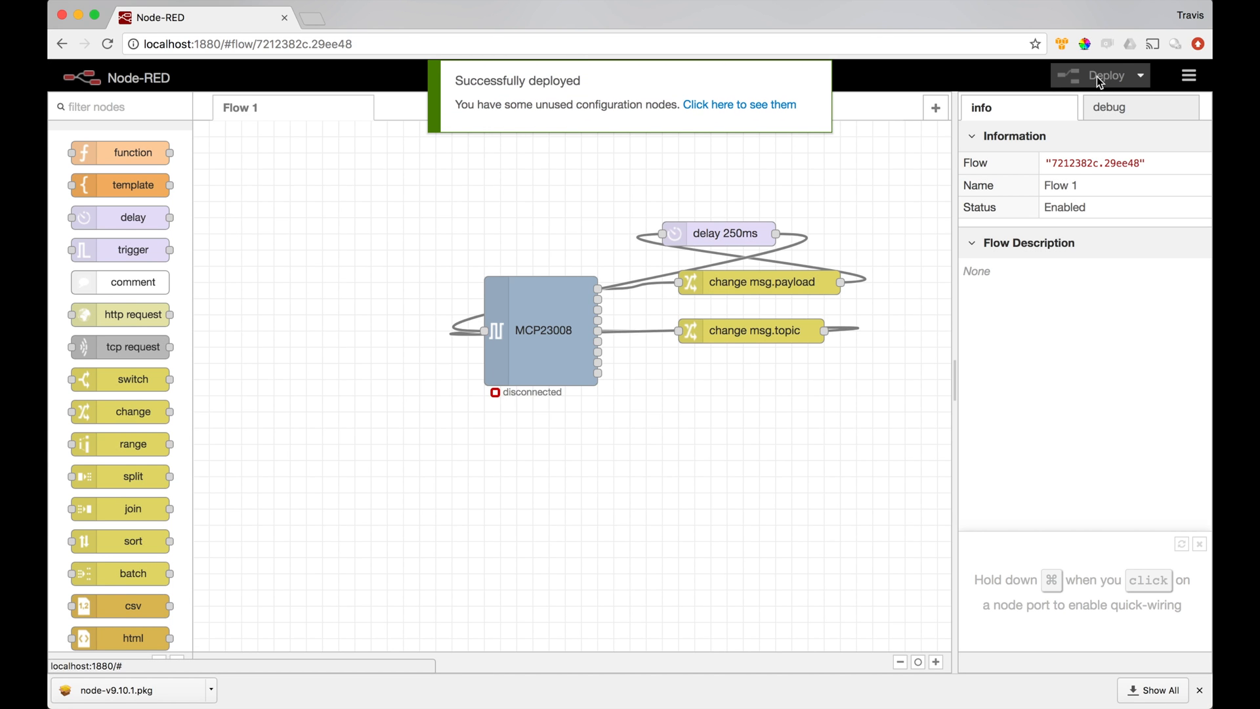